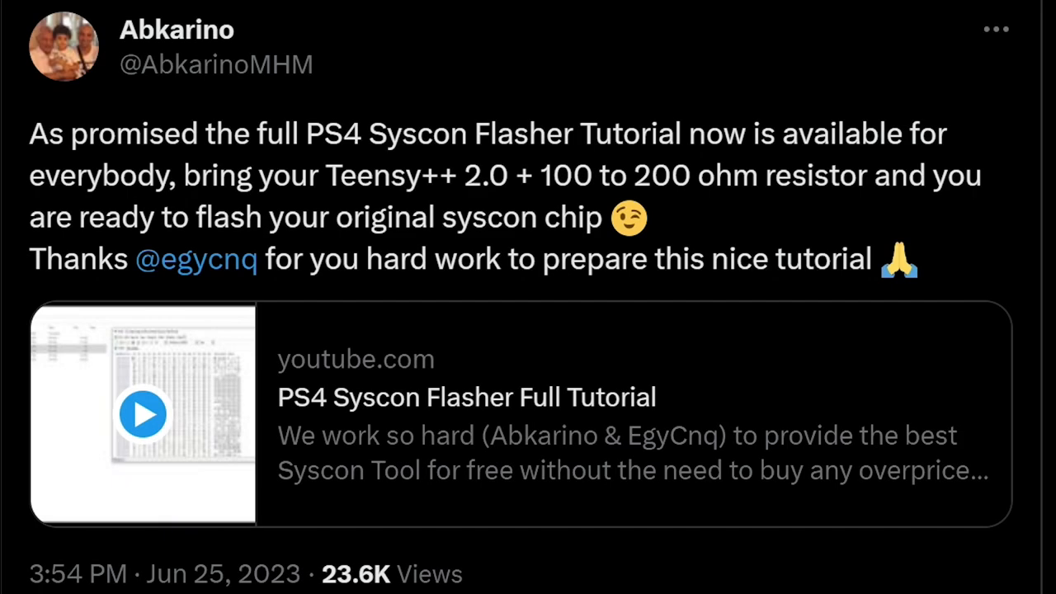
mouse_move(795, 174)
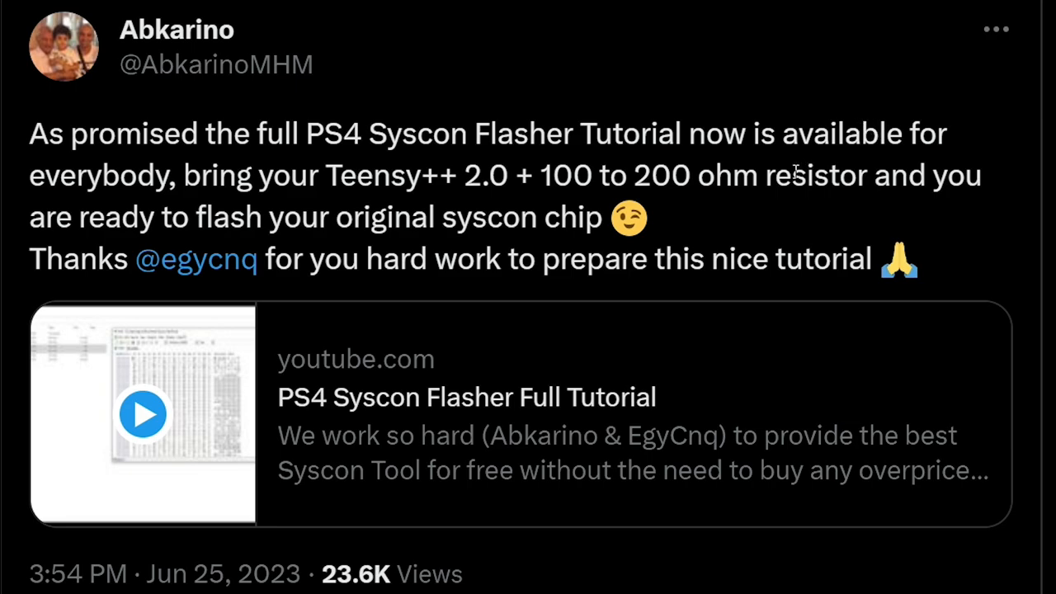
mouse_move(774, 163)
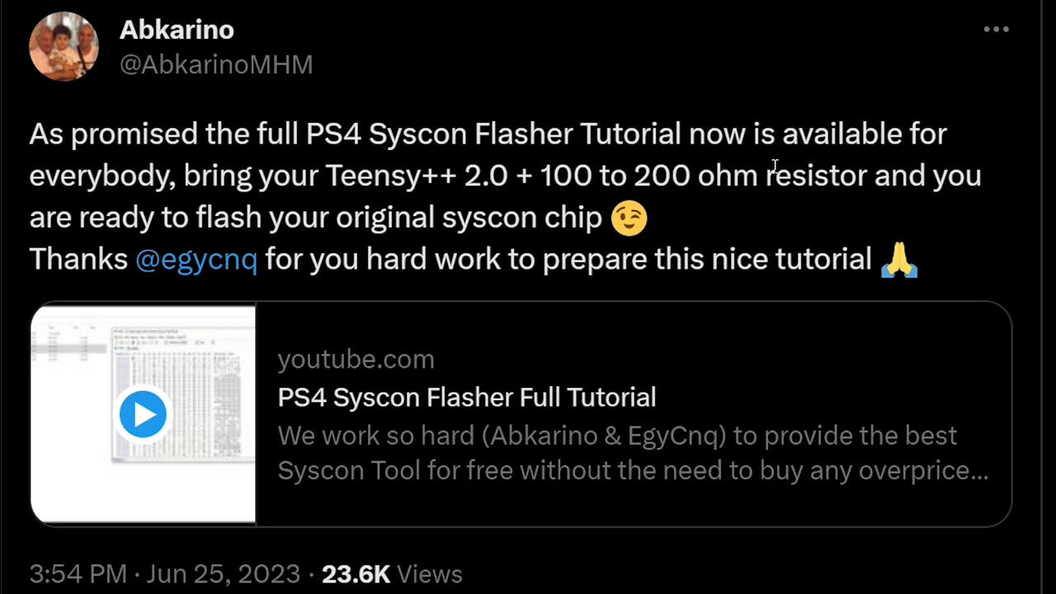
mouse_move(178, 165)
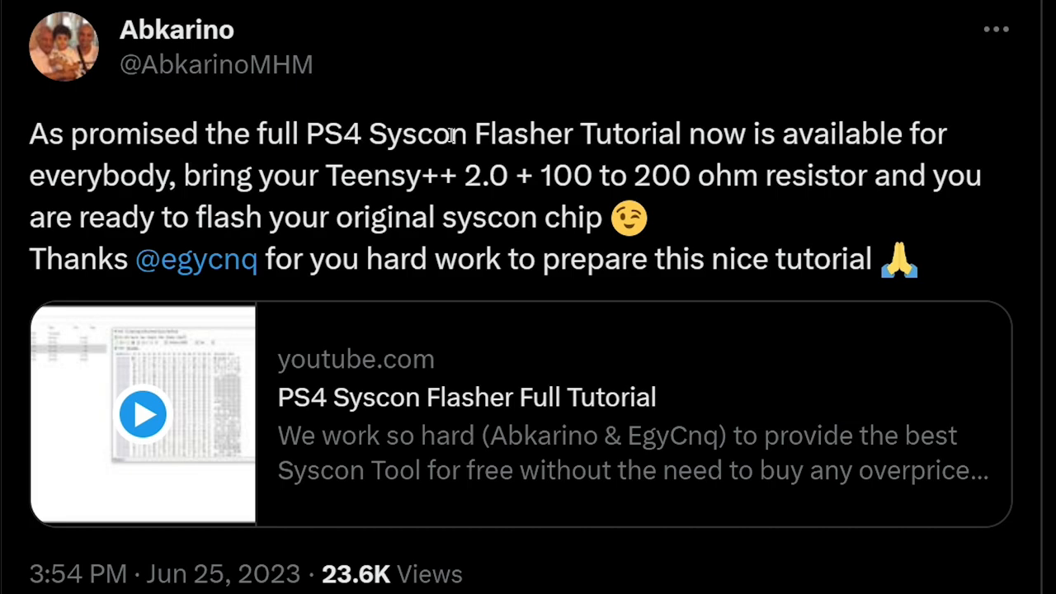
mouse_move(683, 118)
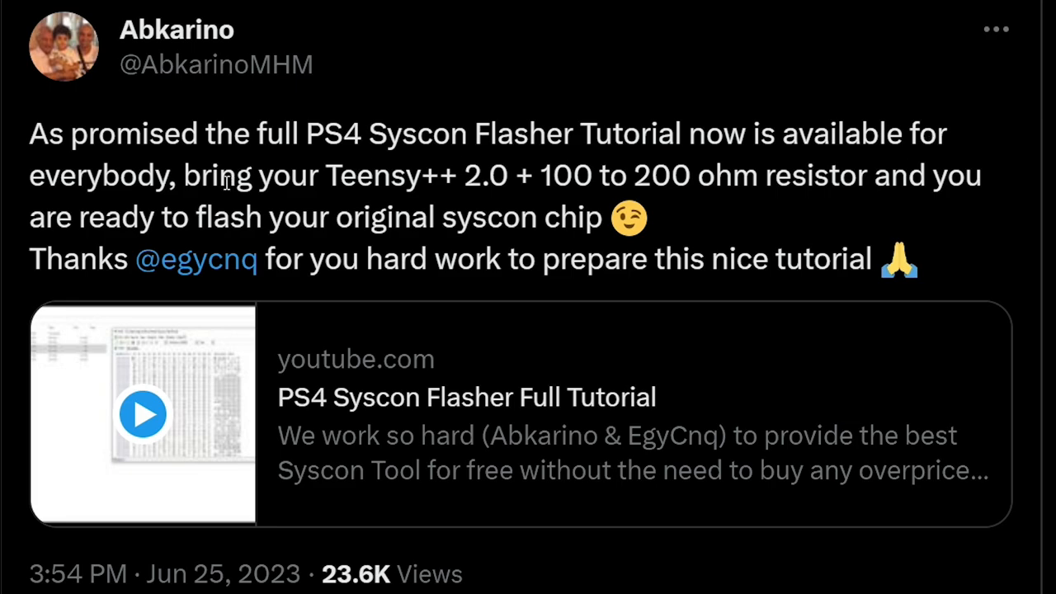
mouse_move(389, 180)
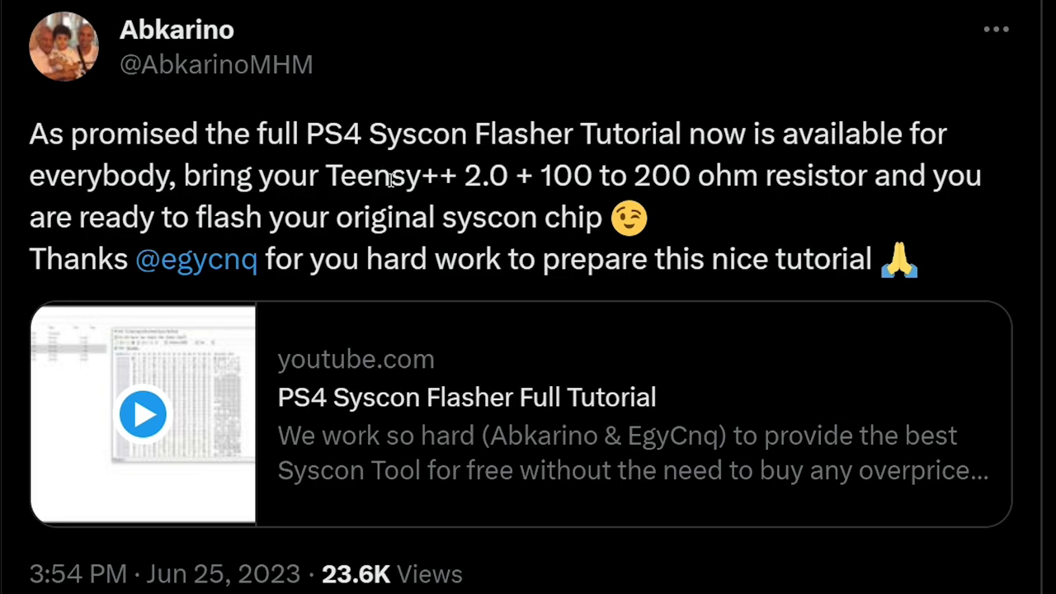
mouse_move(570, 175)
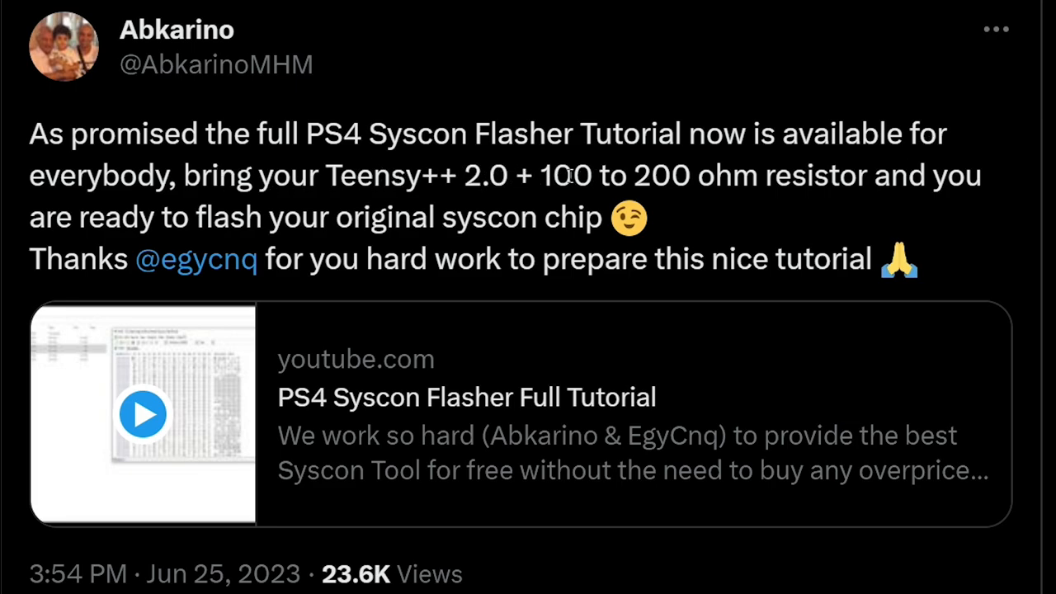
mouse_move(759, 175)
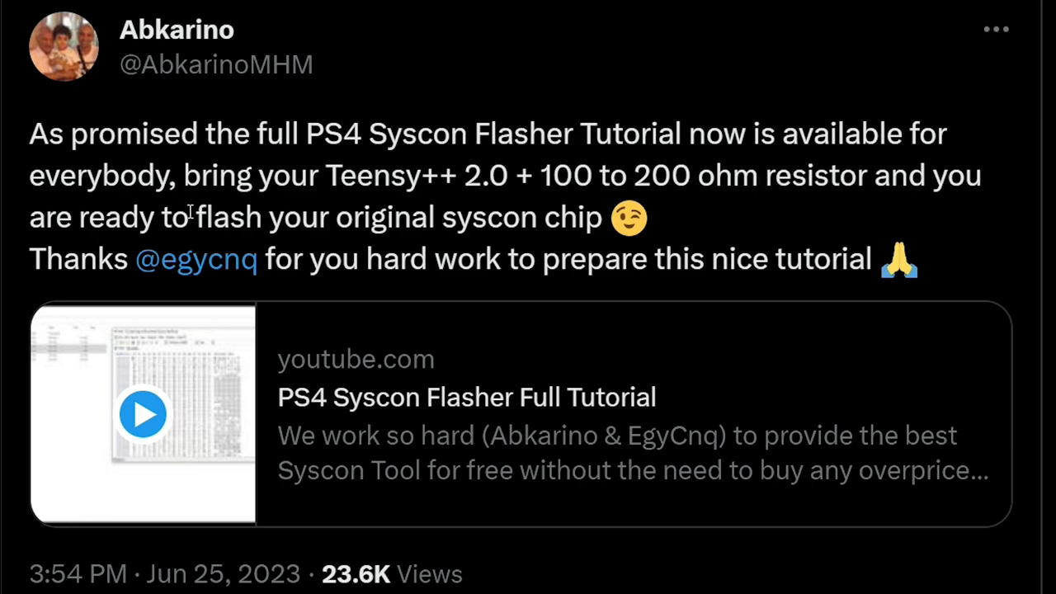
mouse_move(565, 223)
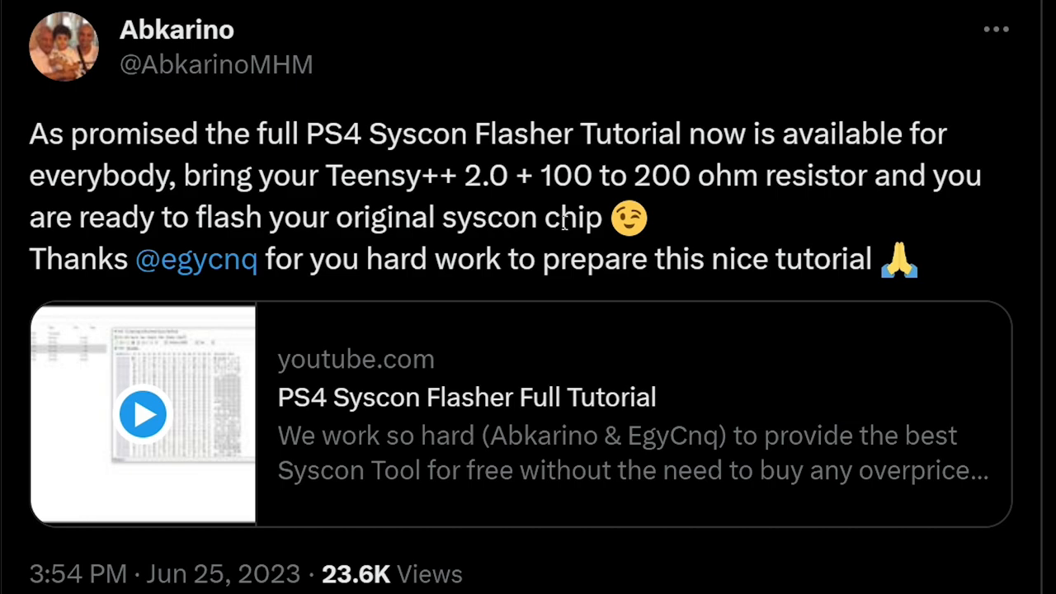
mouse_move(584, 265)
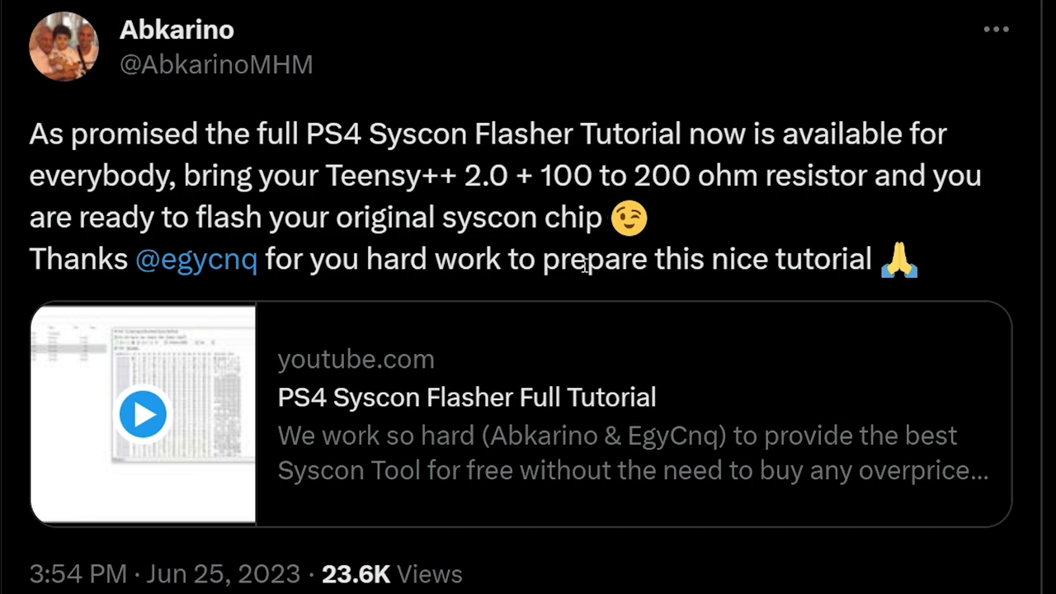
mouse_move(571, 449)
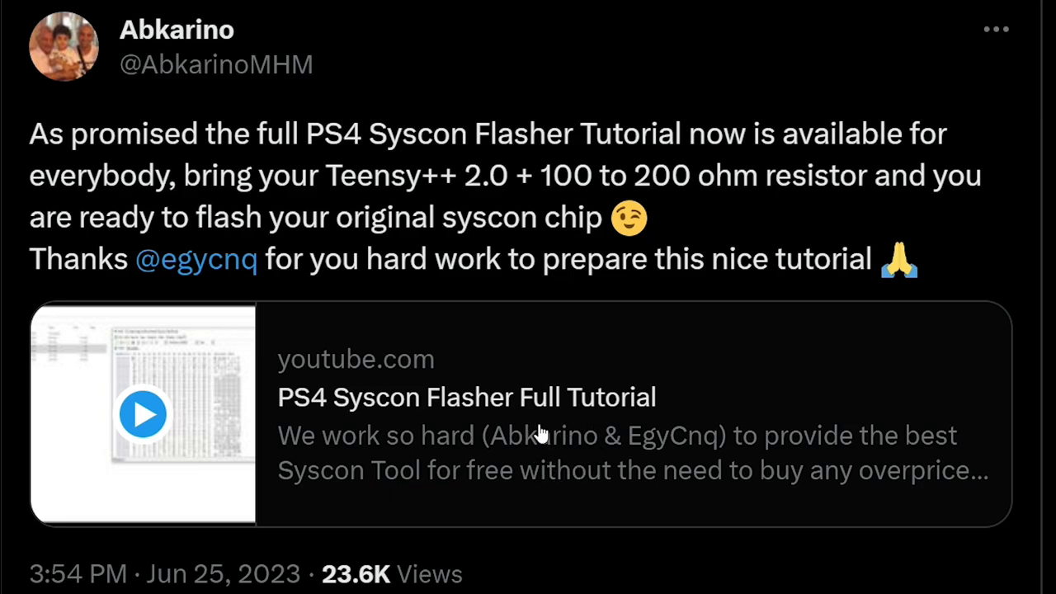
Step: Reach the co-author's post and the reply where the developer says it will be available today
scroll("down", 3)
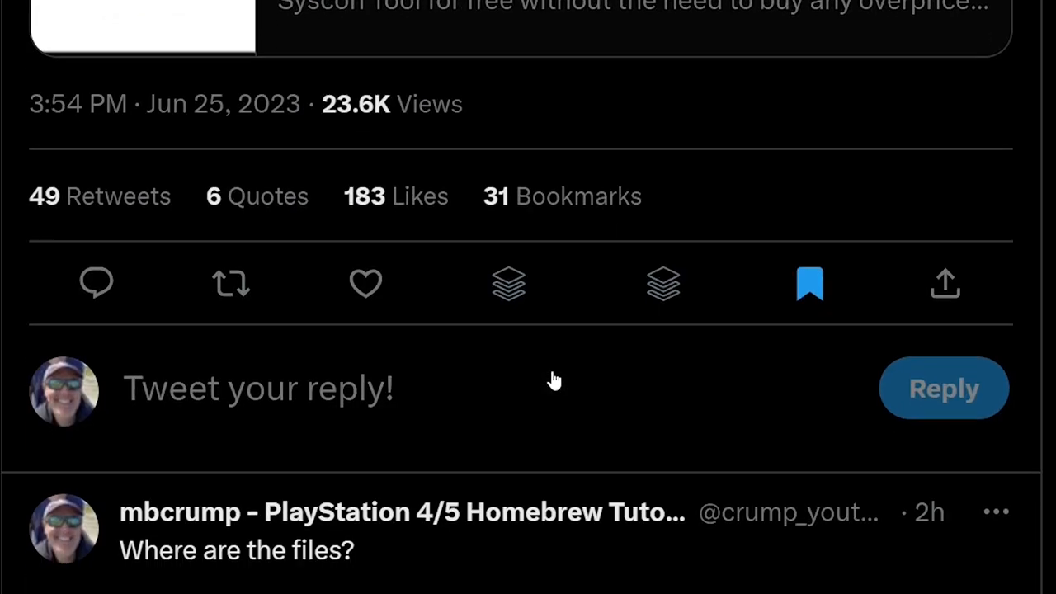
scroll("down", 3)
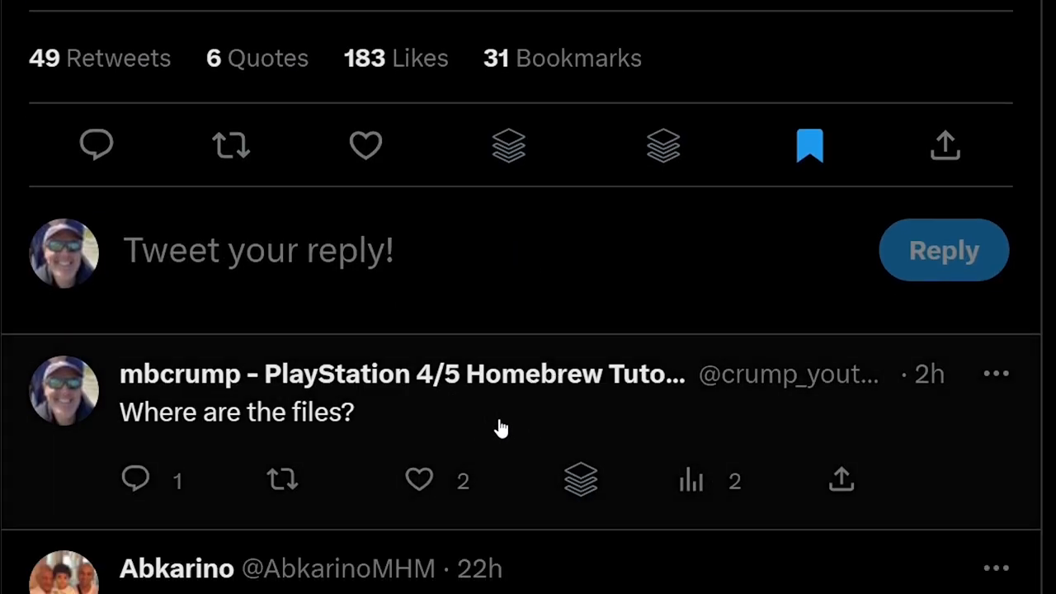
mouse_move(510, 452)
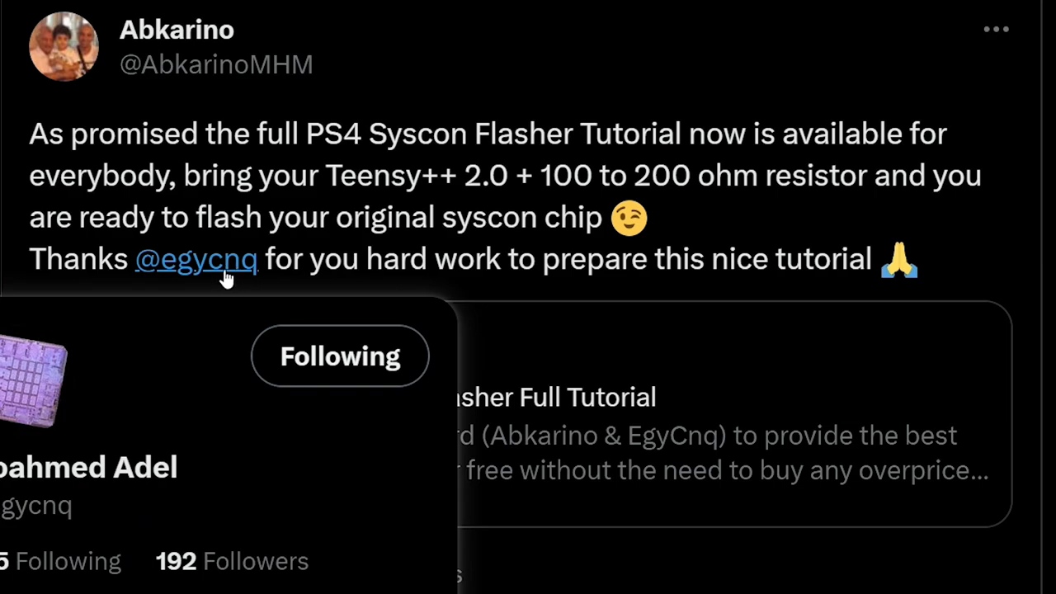
left_click(197, 258)
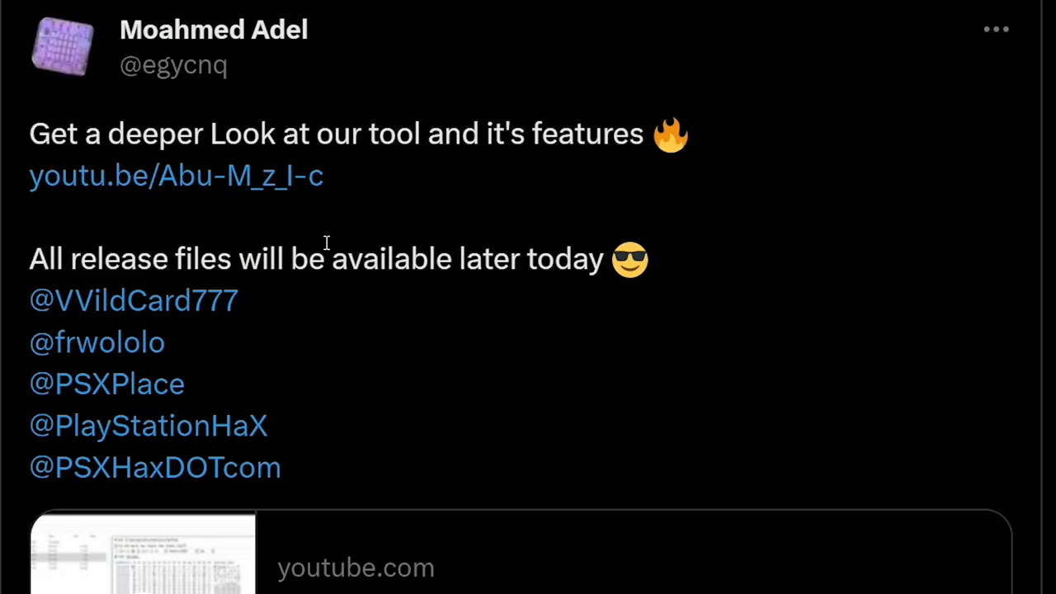
mouse_move(151, 134)
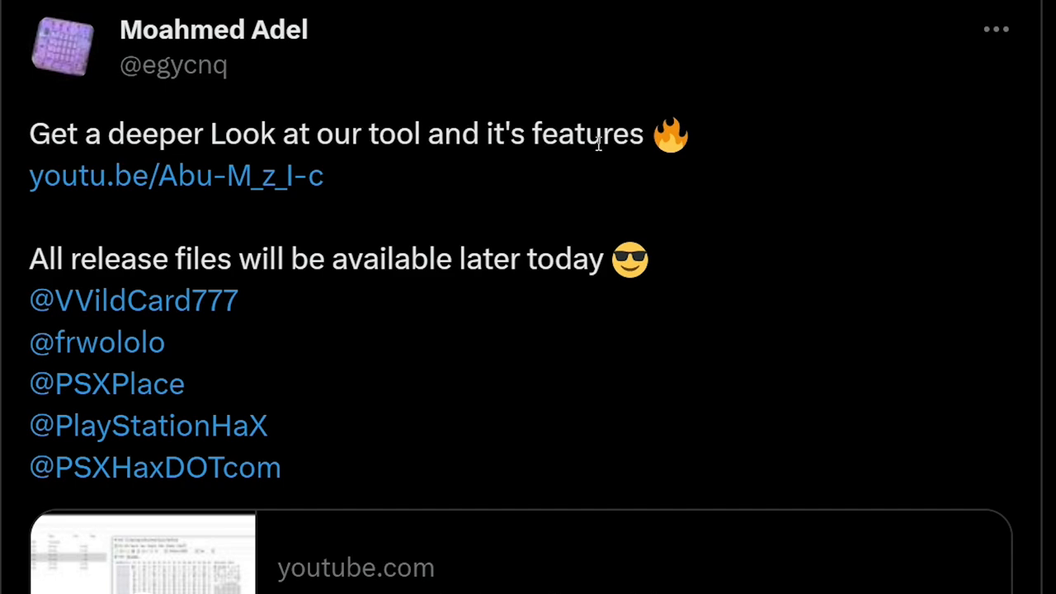
mouse_move(239, 175)
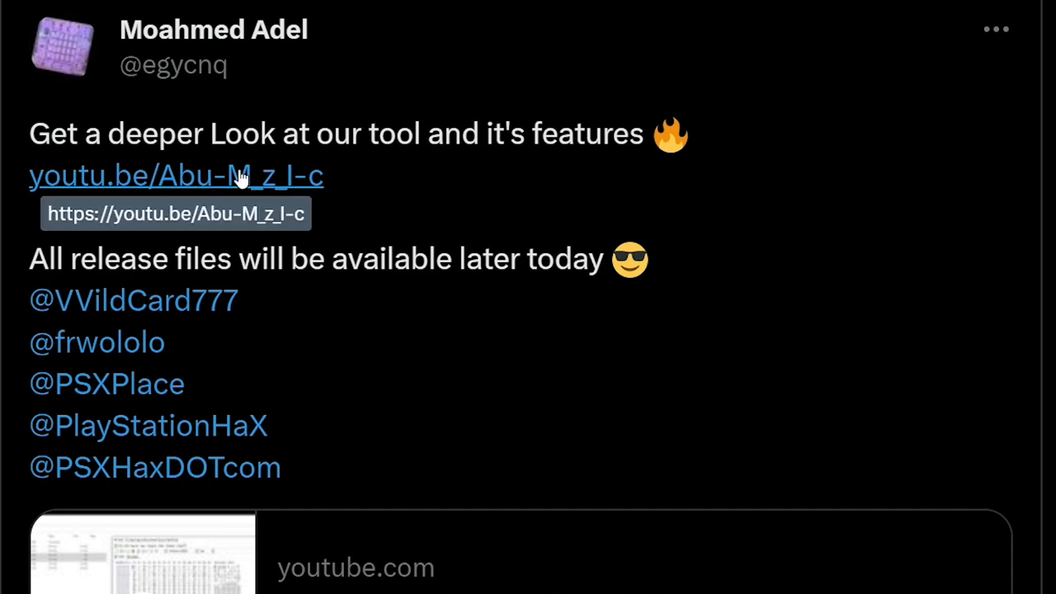
scroll("down", 3)
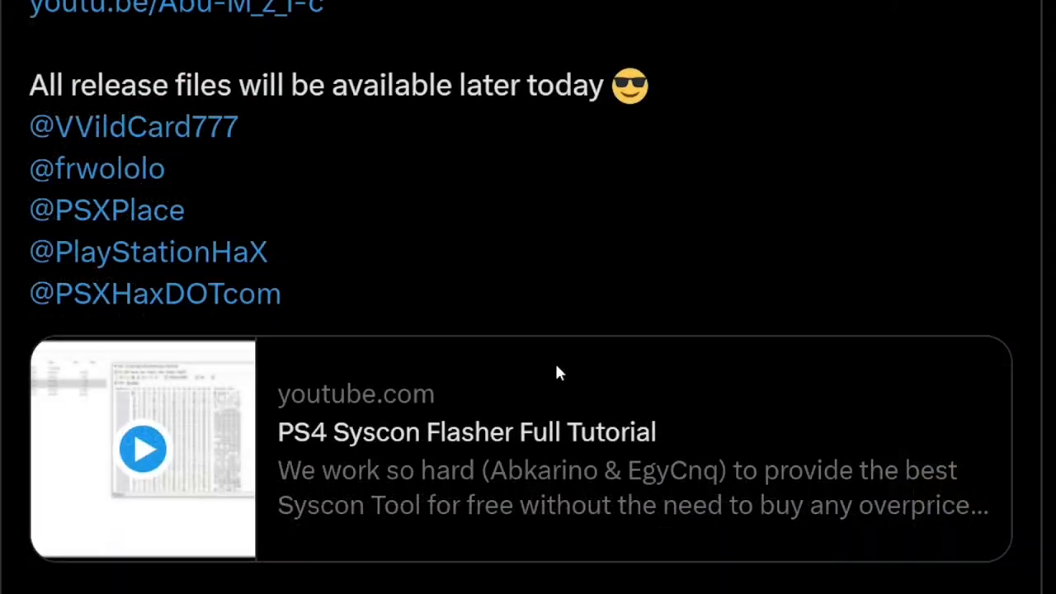
scroll("down", 3)
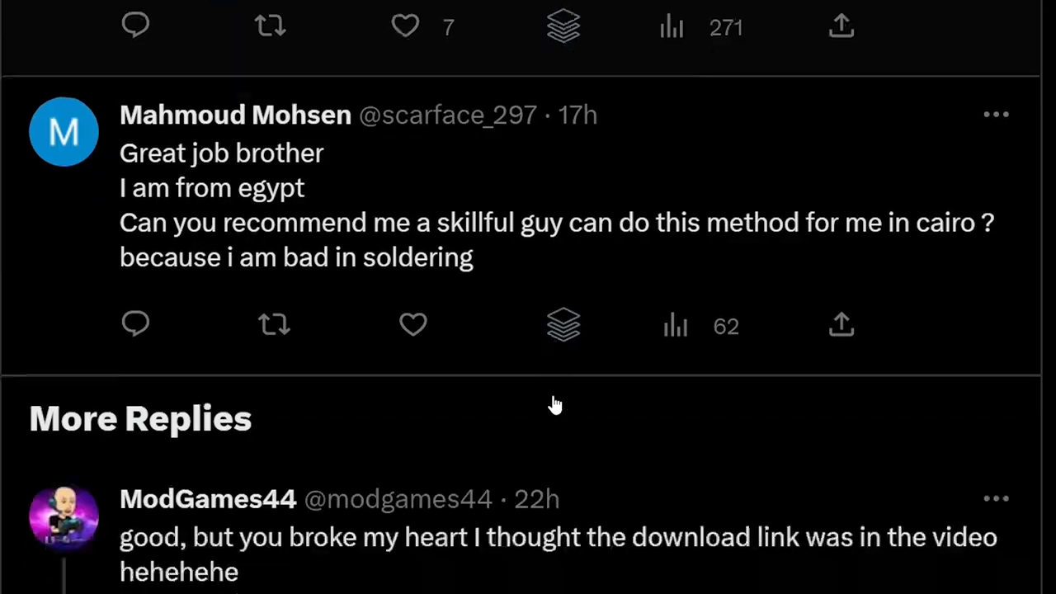
scroll("down", 3)
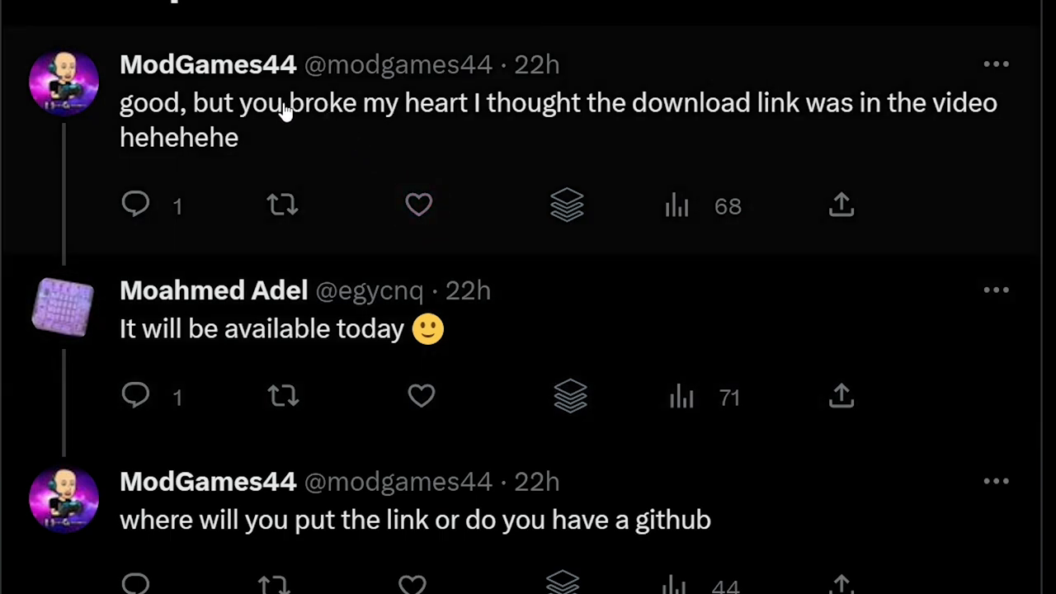
mouse_move(794, 135)
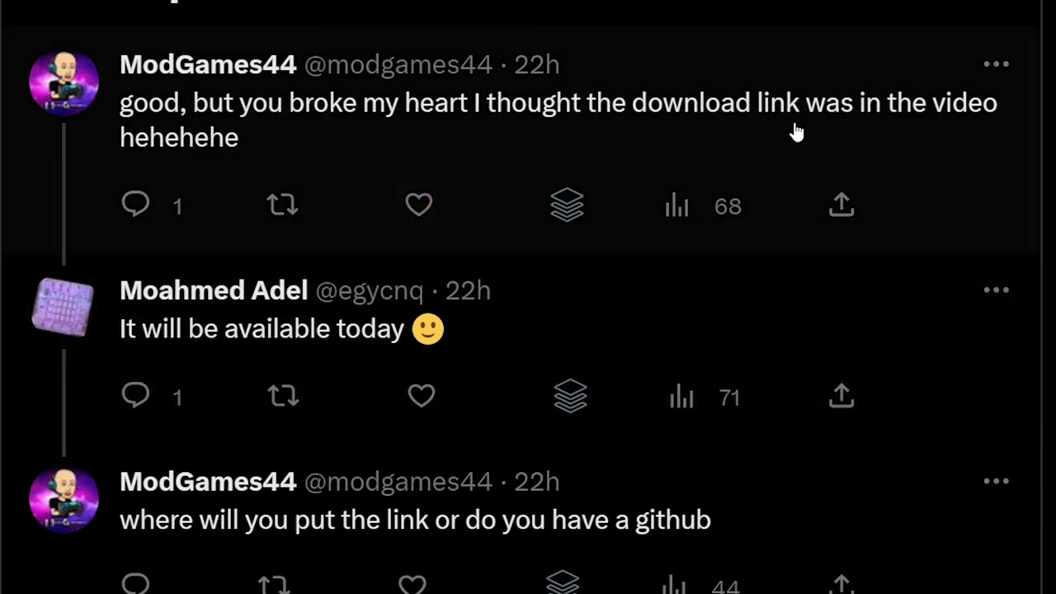
mouse_move(258, 332)
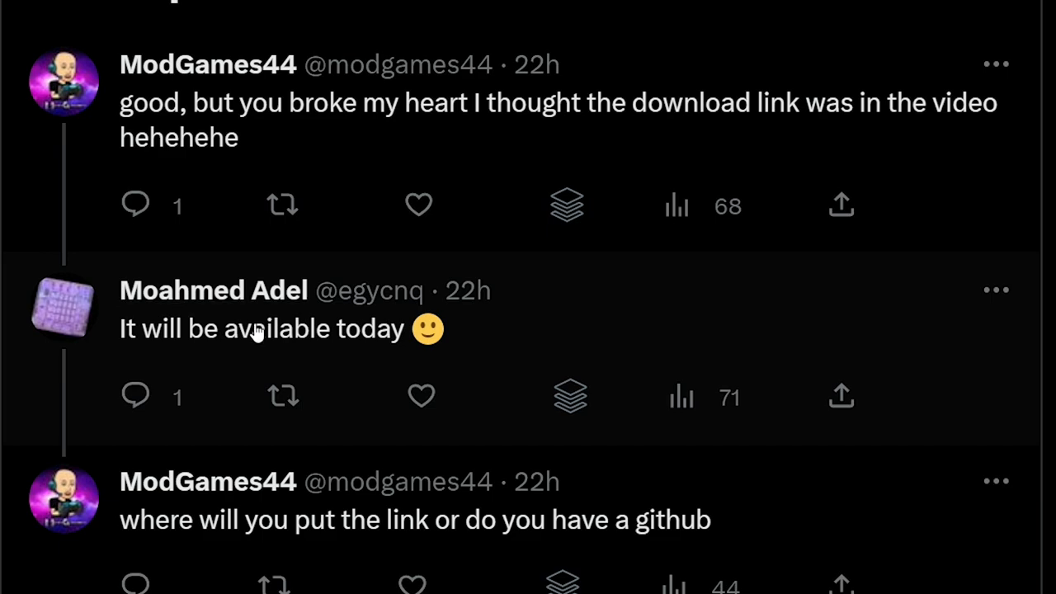
mouse_move(370, 347)
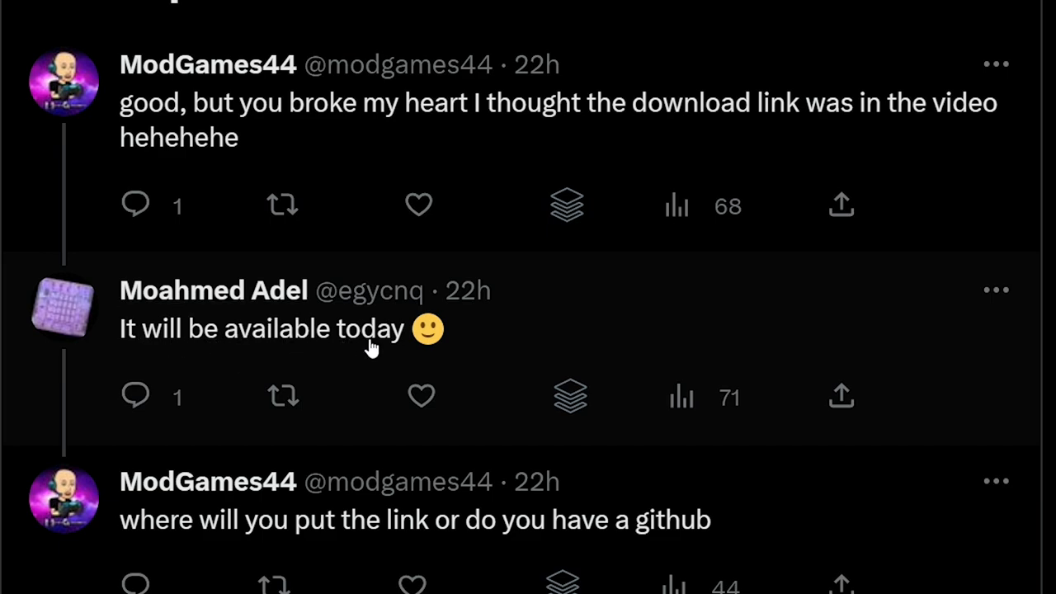
mouse_move(470, 320)
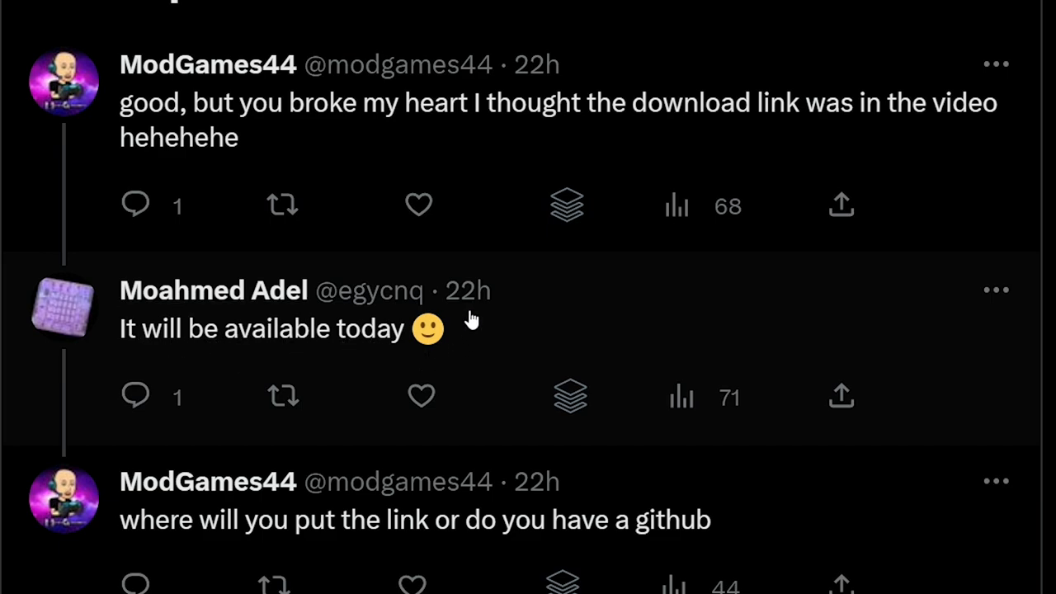
mouse_move(591, 357)
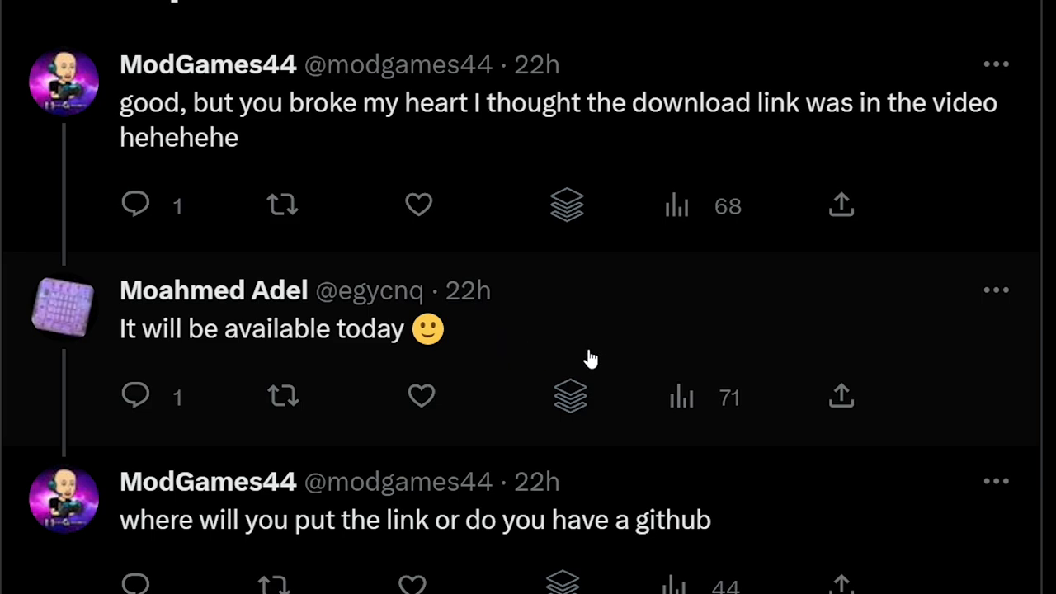
mouse_move(570, 410)
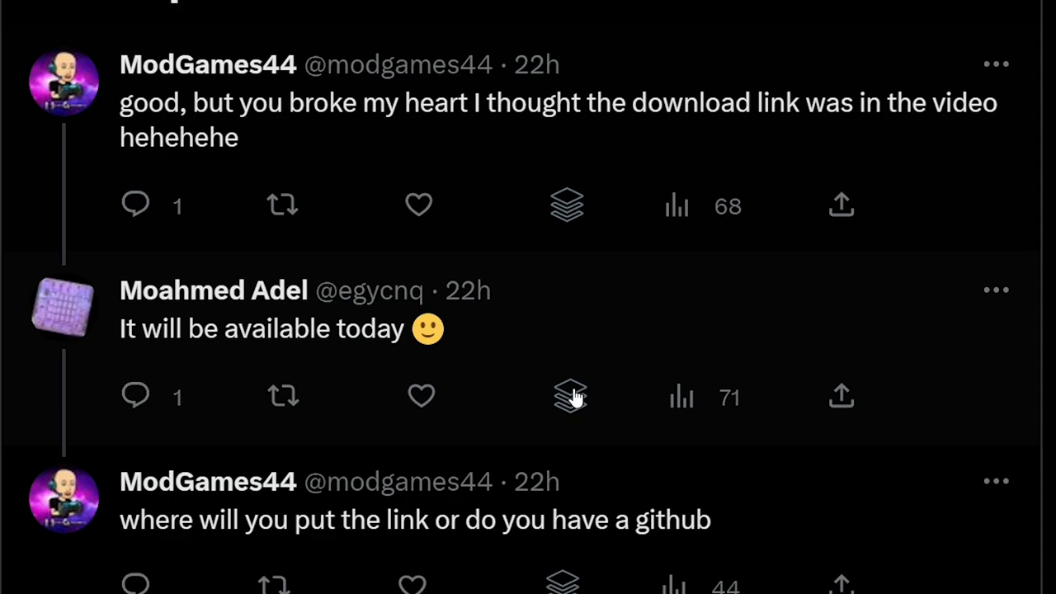
mouse_move(520, 403)
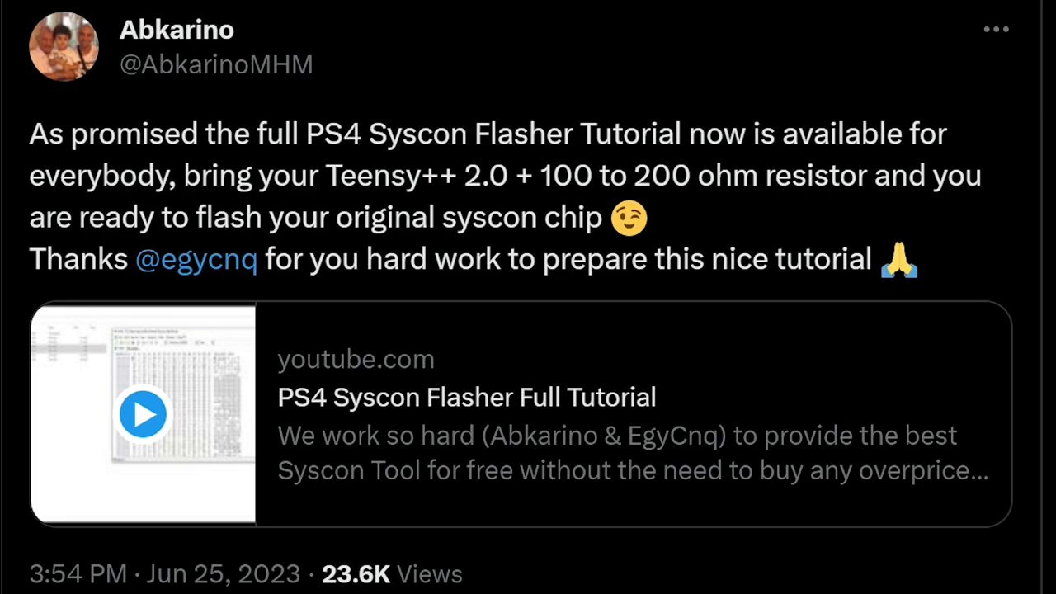
mouse_move(355, 147)
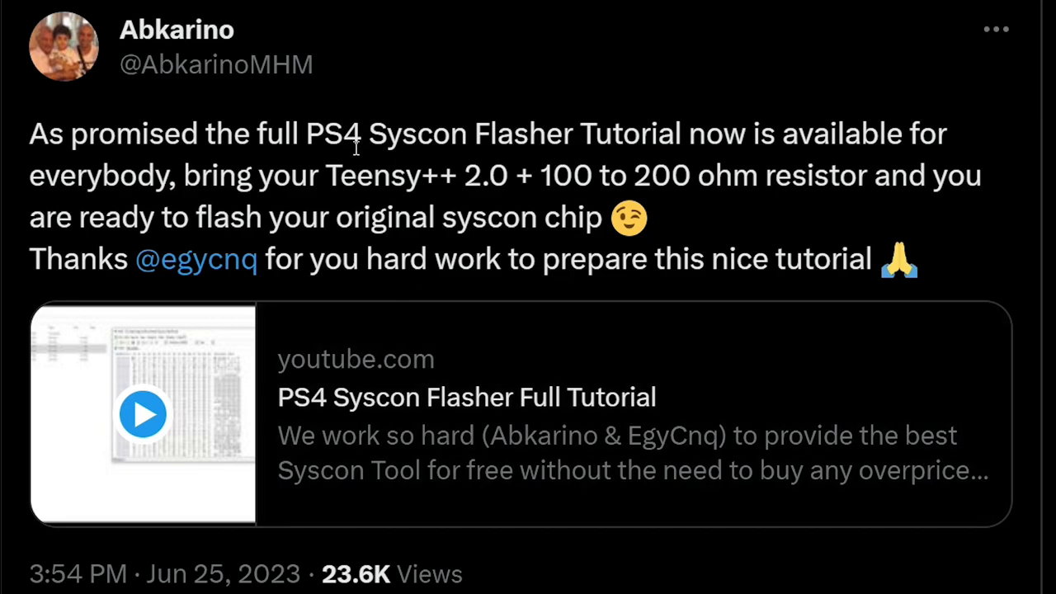
mouse_move(520, 140)
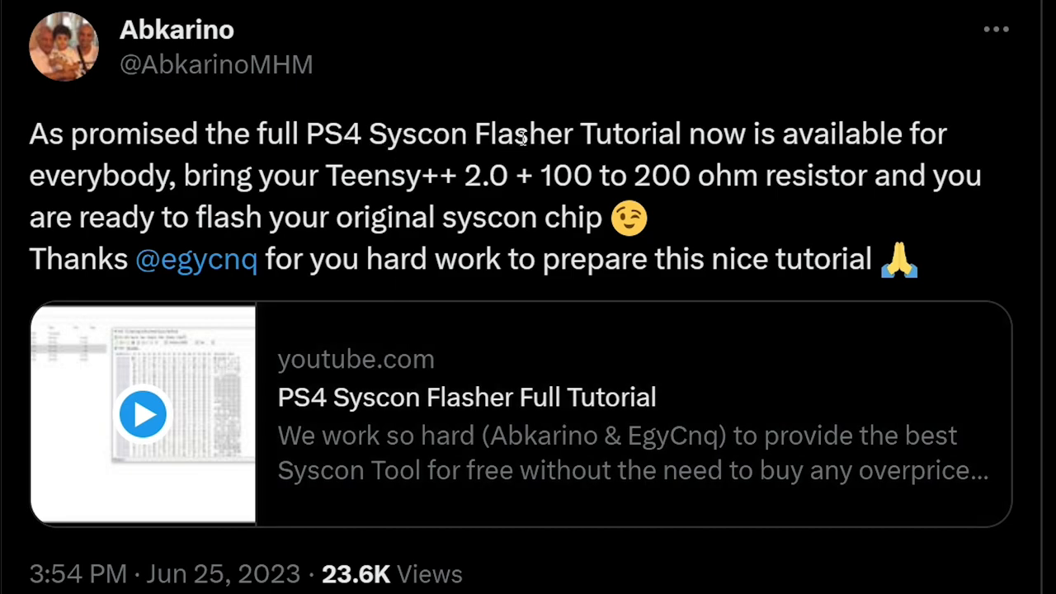
mouse_move(464, 257)
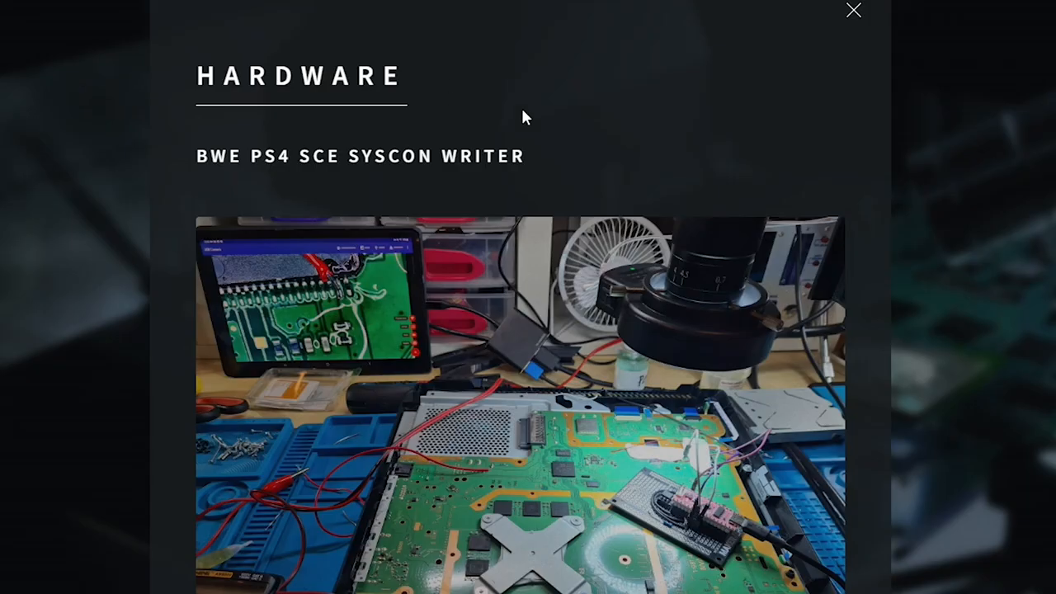
Step: Scroll the BetterWay page down to the BWE PS4 SCE Syscon Writer hardware details
scroll("down", 3)
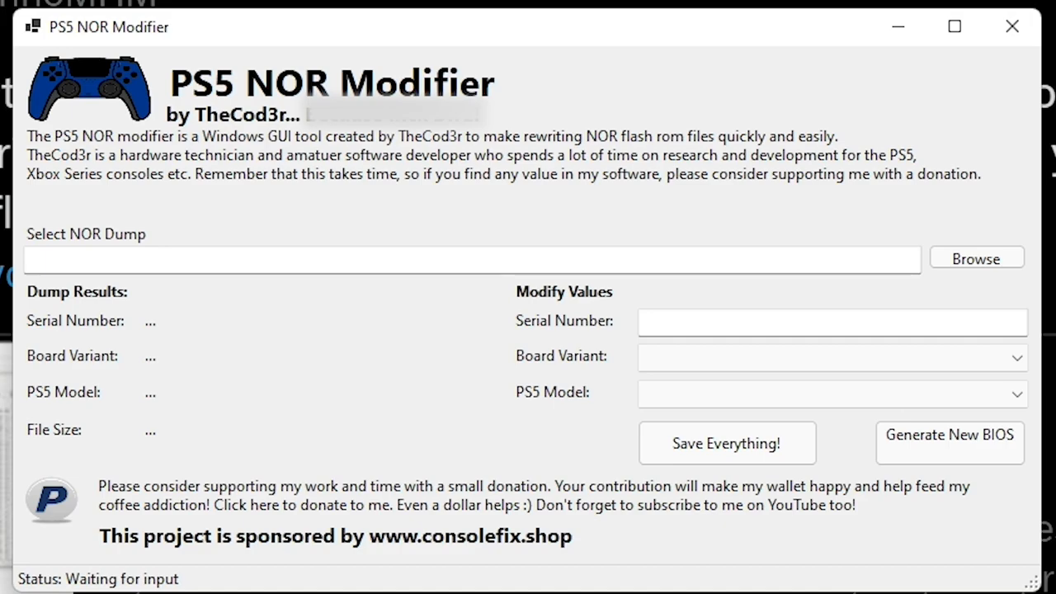
mouse_move(92, 493)
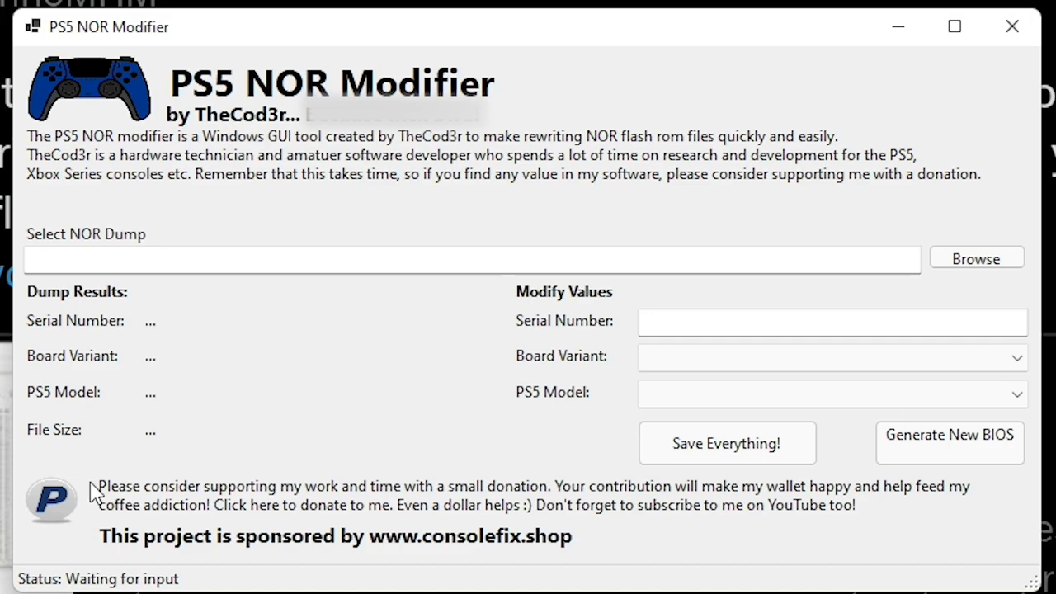
mouse_move(543, 136)
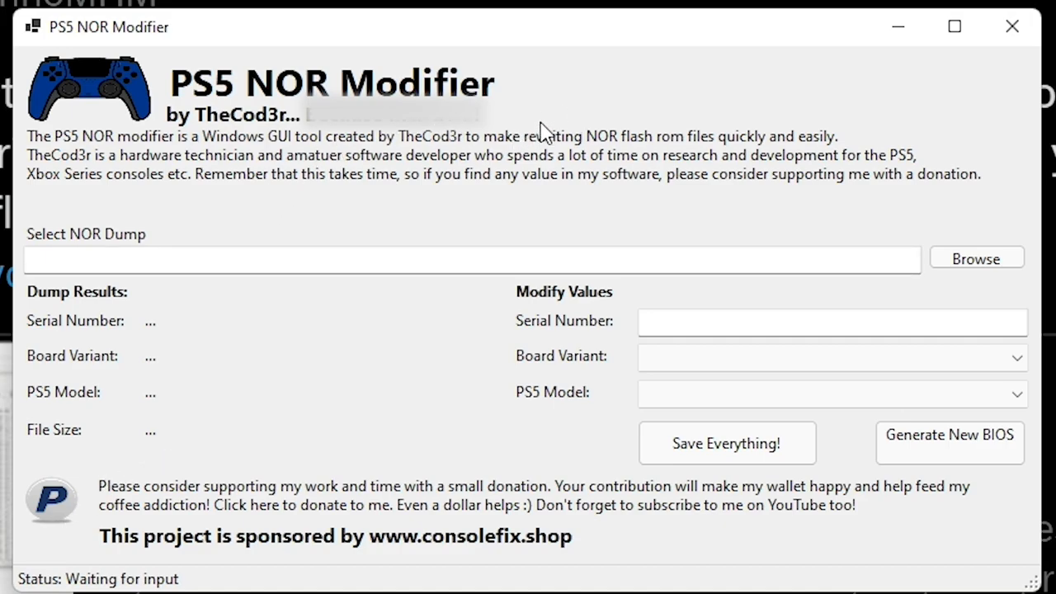
mouse_move(485, 147)
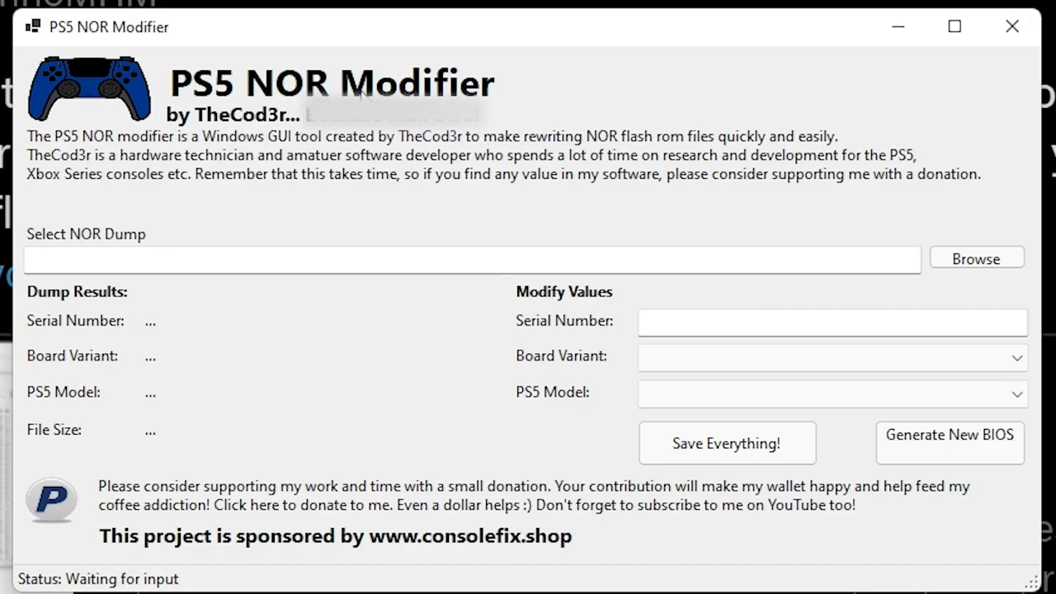
mouse_move(528, 380)
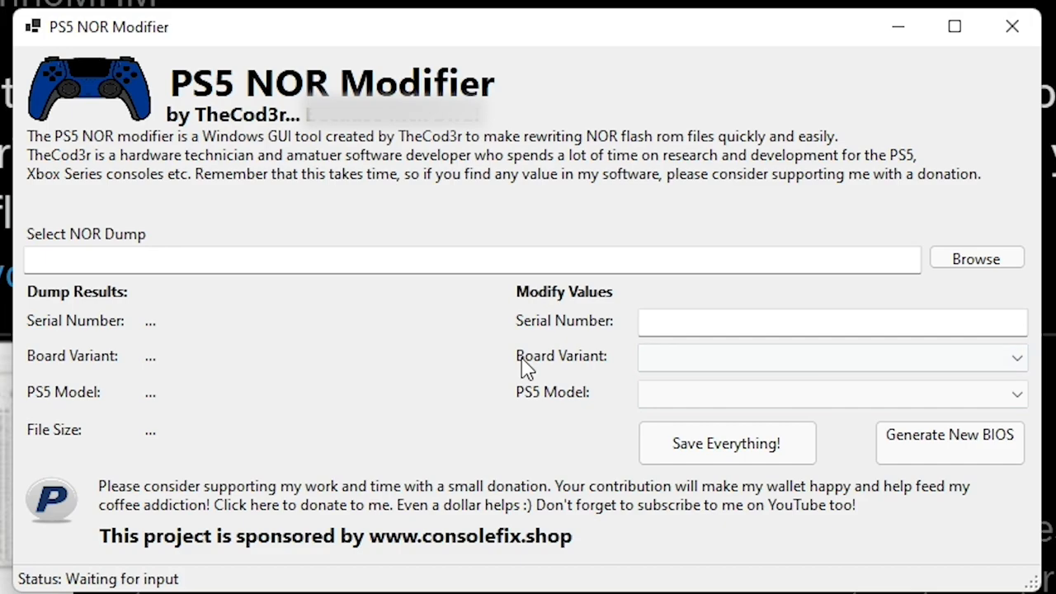
mouse_move(264, 138)
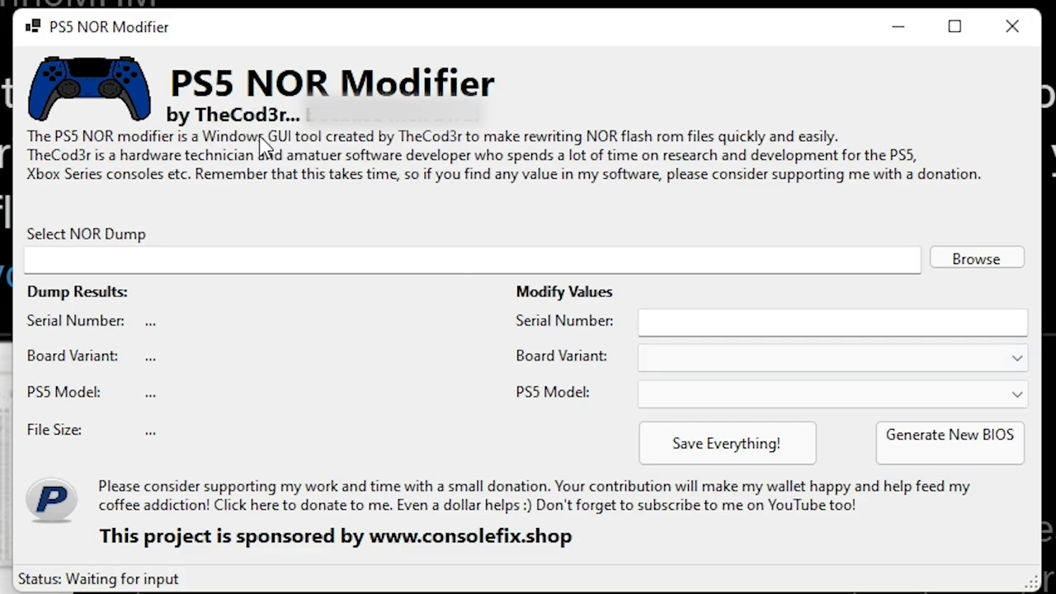
mouse_move(366, 419)
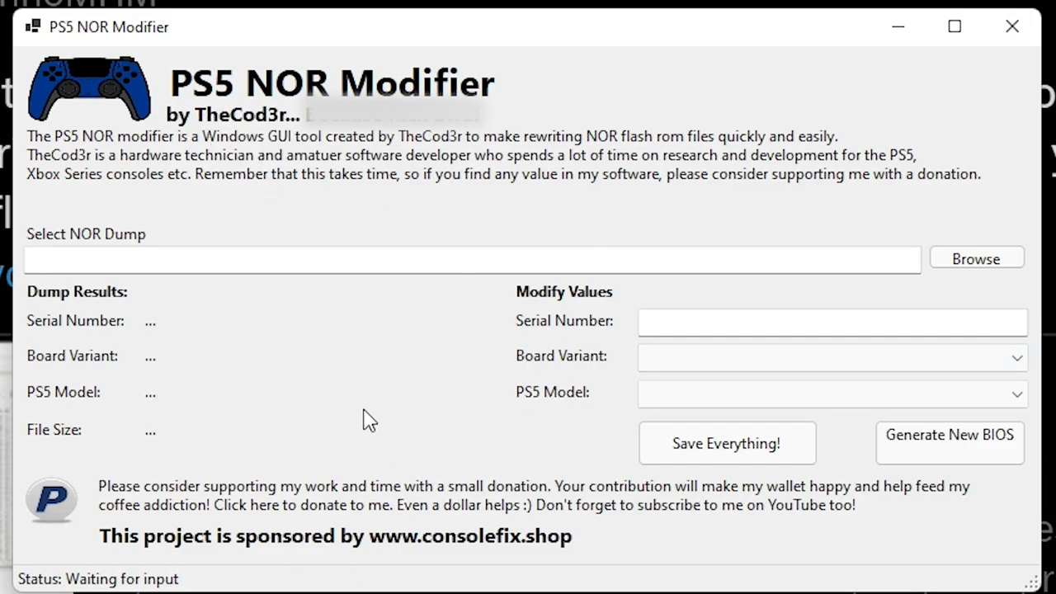
mouse_move(356, 454)
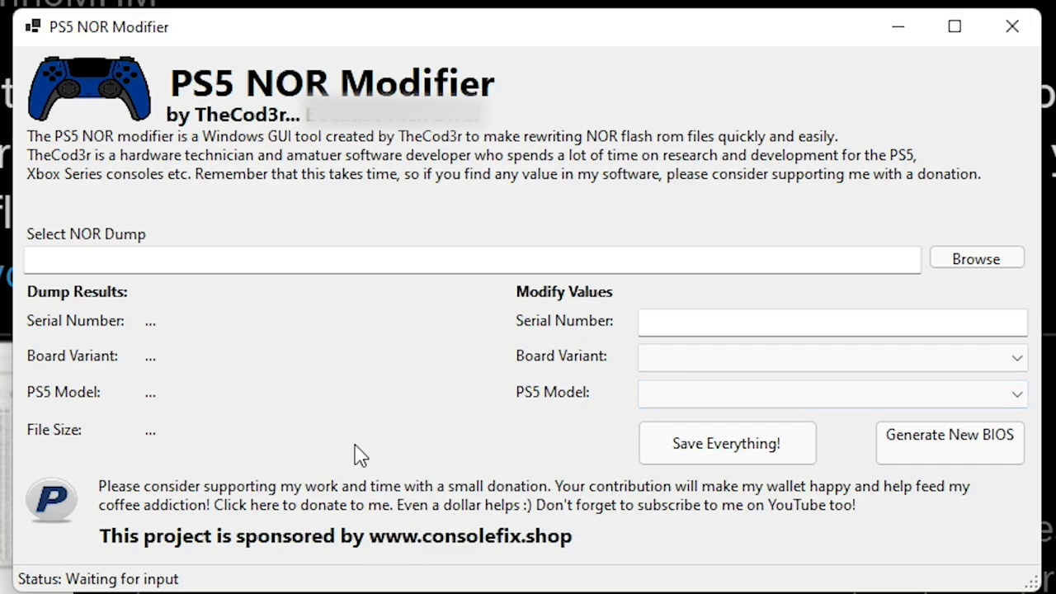
mouse_move(491, 455)
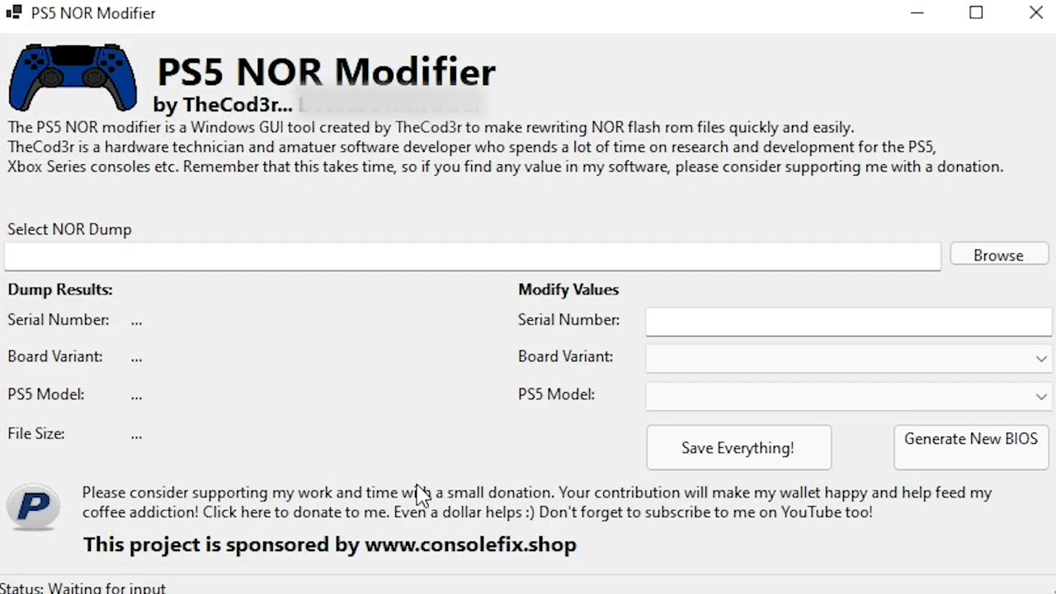
mouse_move(289, 86)
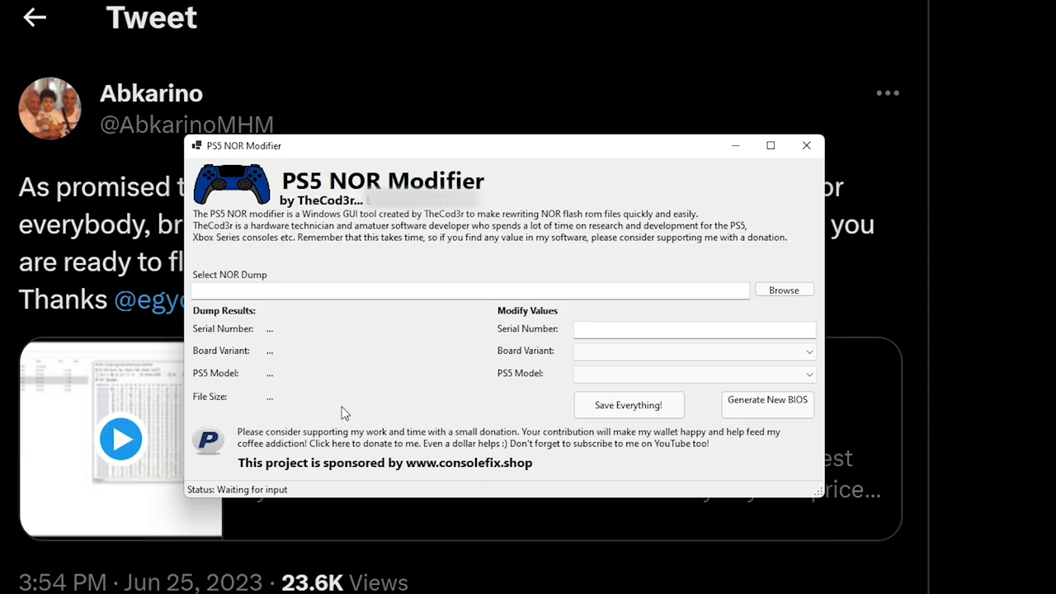
Step: Dismiss the PS5 NOR Modifier window so Abkarino's tutorial post is fully visible
left_click(805, 146)
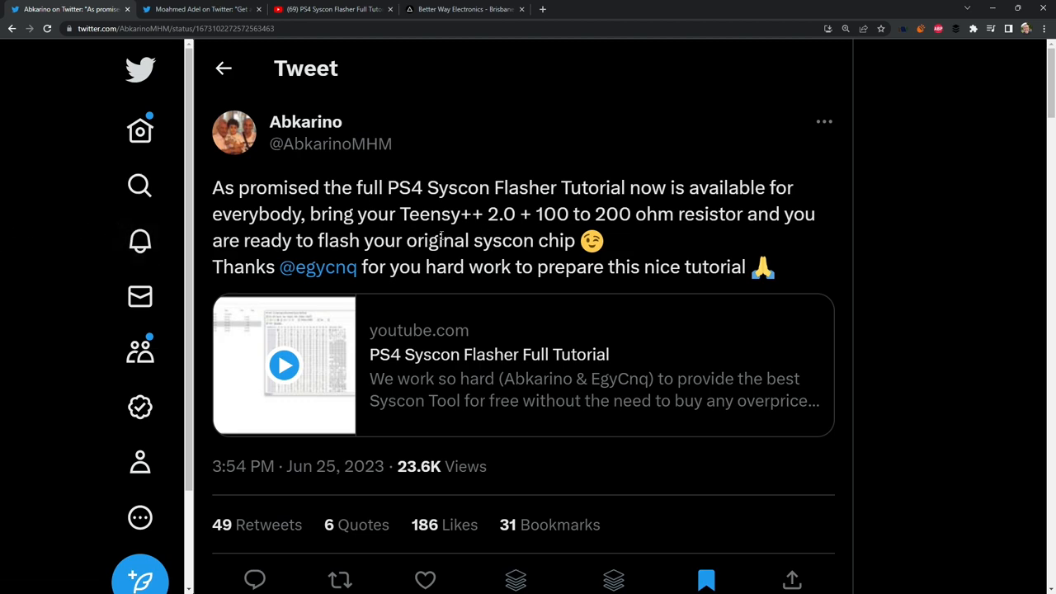
mouse_move(520, 380)
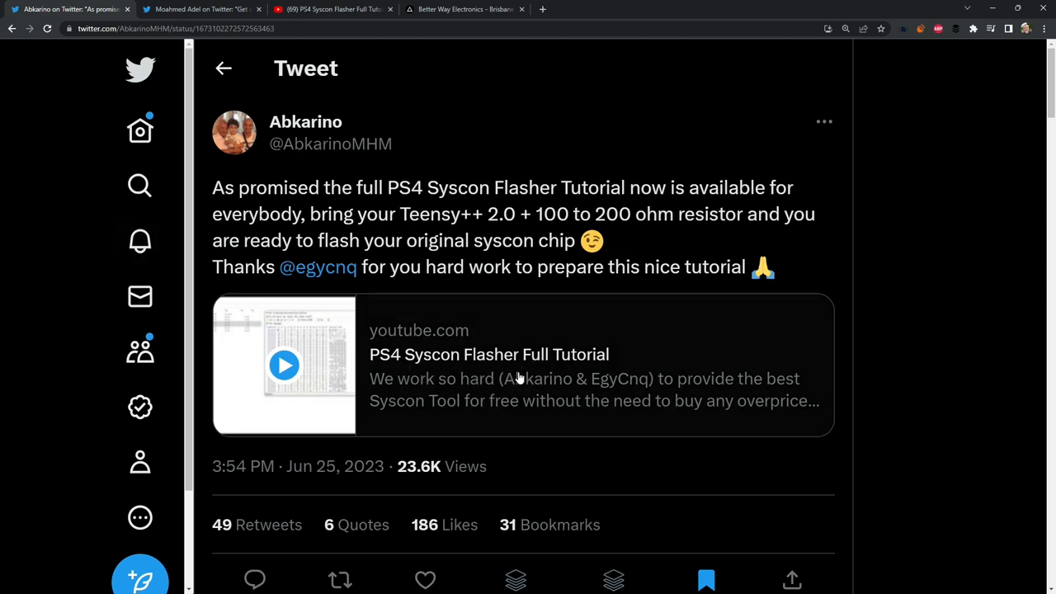
mouse_move(505, 372)
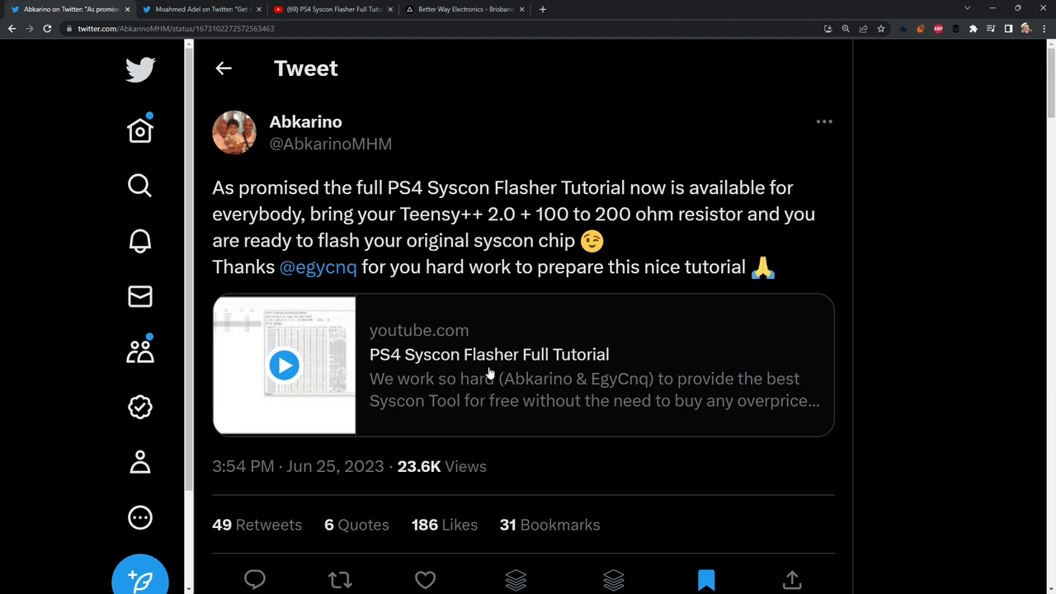
mouse_move(494, 368)
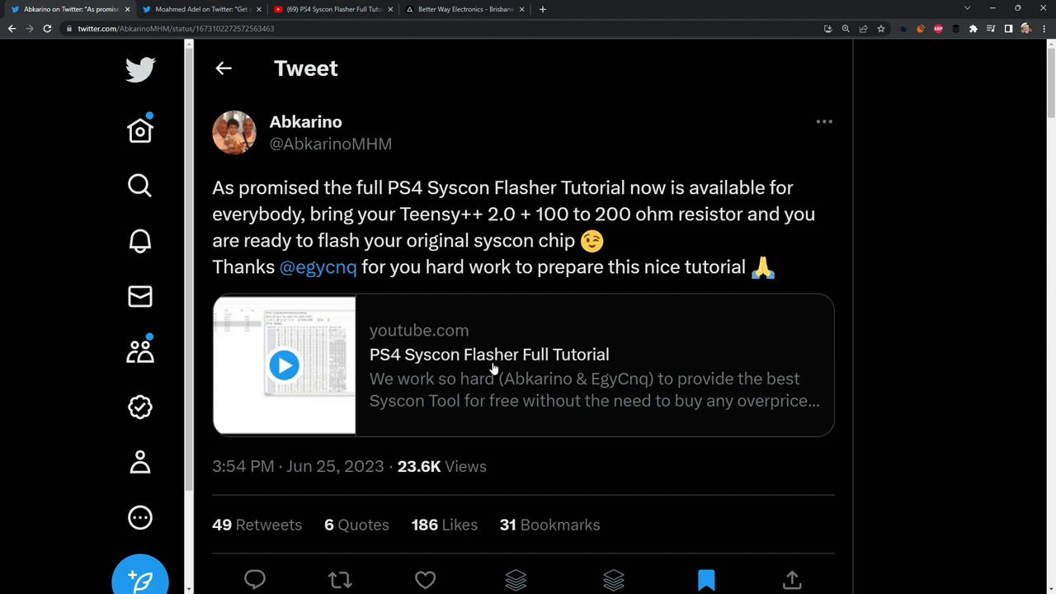
mouse_move(500, 378)
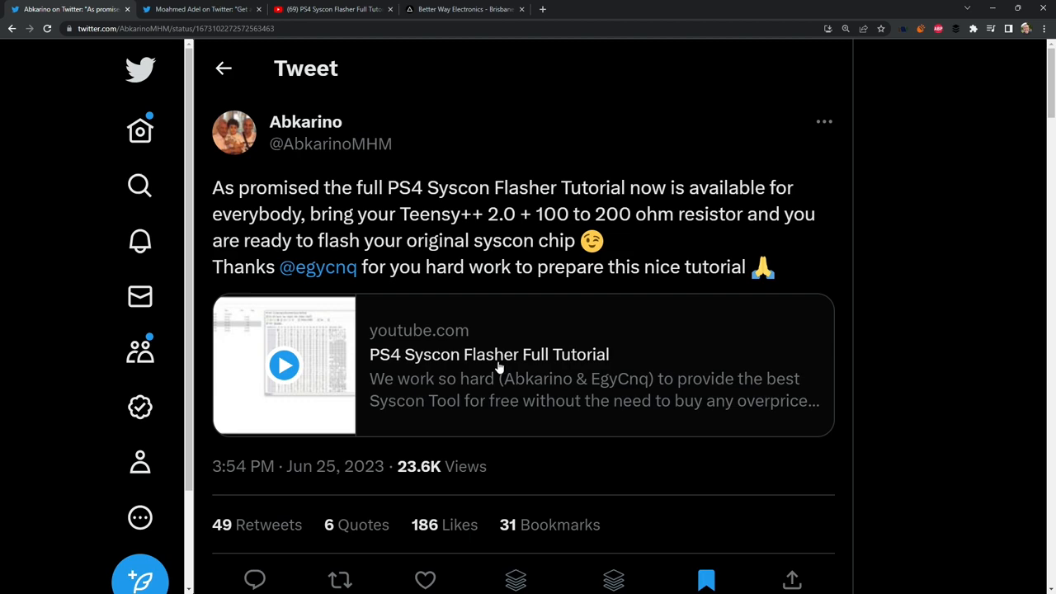
mouse_move(492, 370)
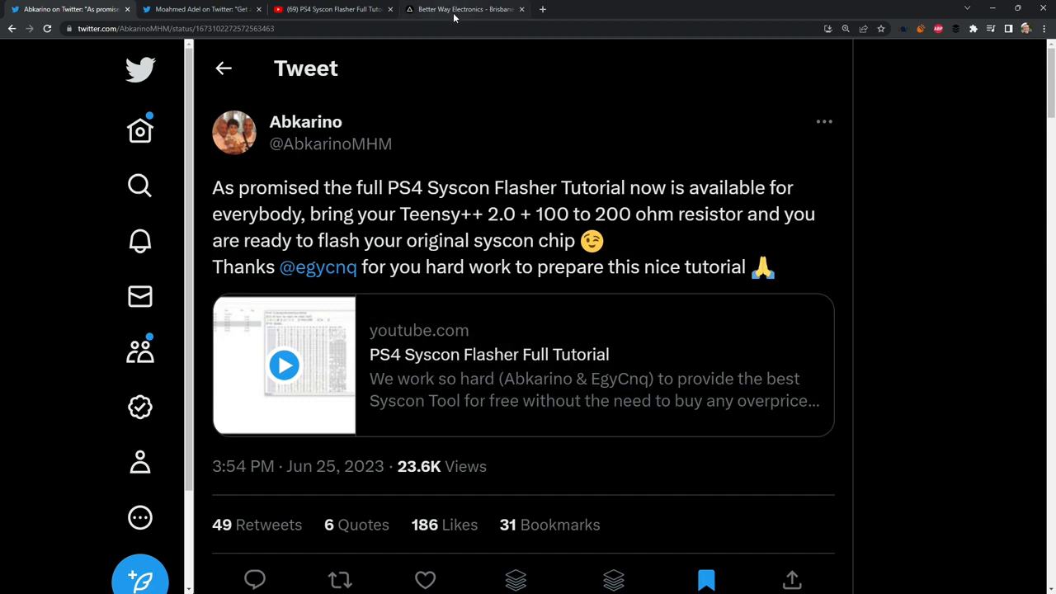
mouse_move(464, 11)
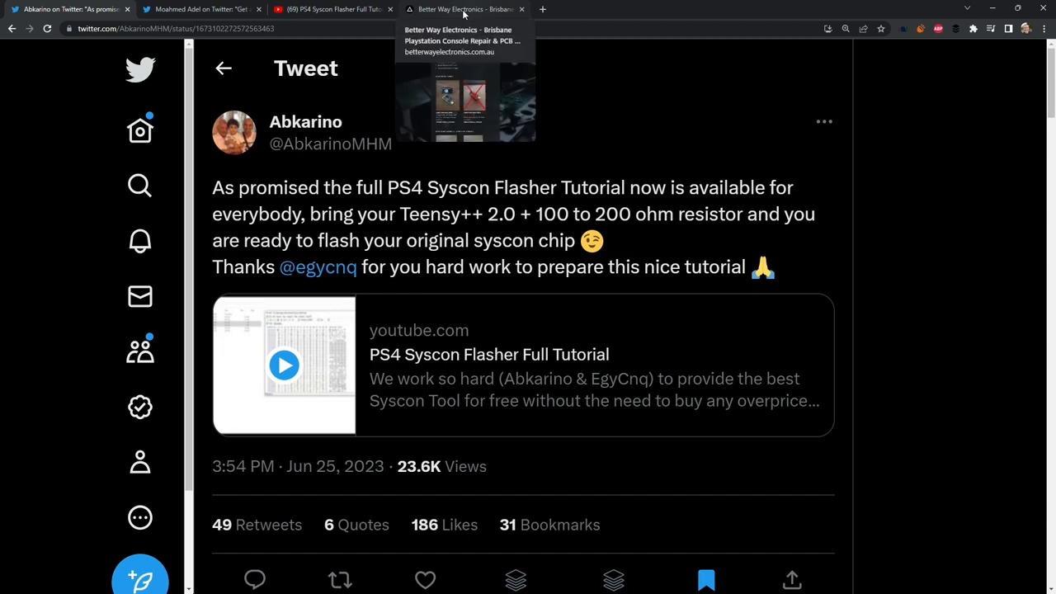
Step: Move past the BetterWay Electronics site to the YouTube PS4 Syscon Flasher Full Tutorial
left_click(464, 10)
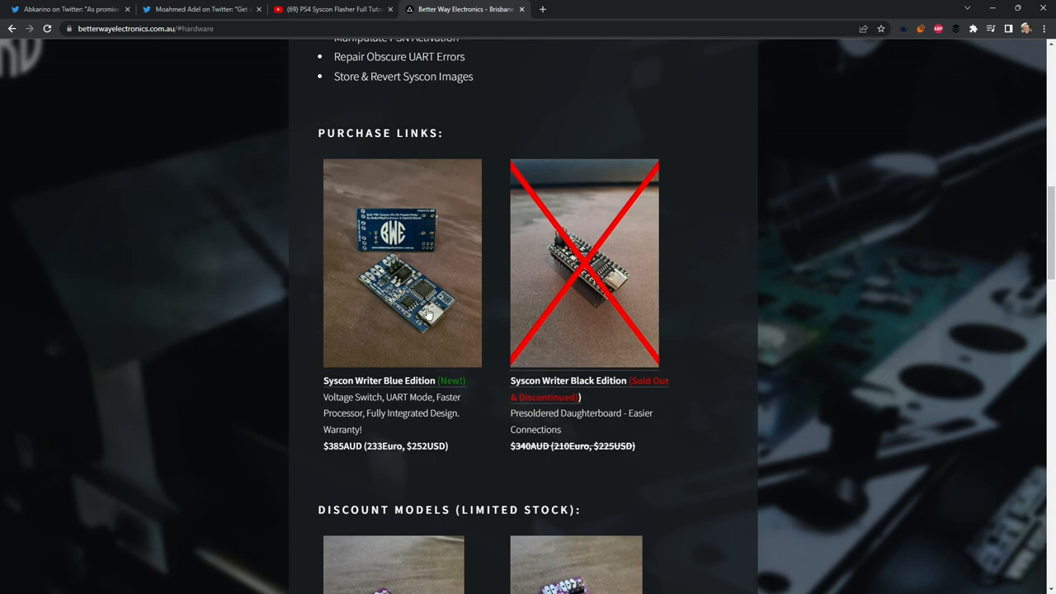
left_click(69, 10)
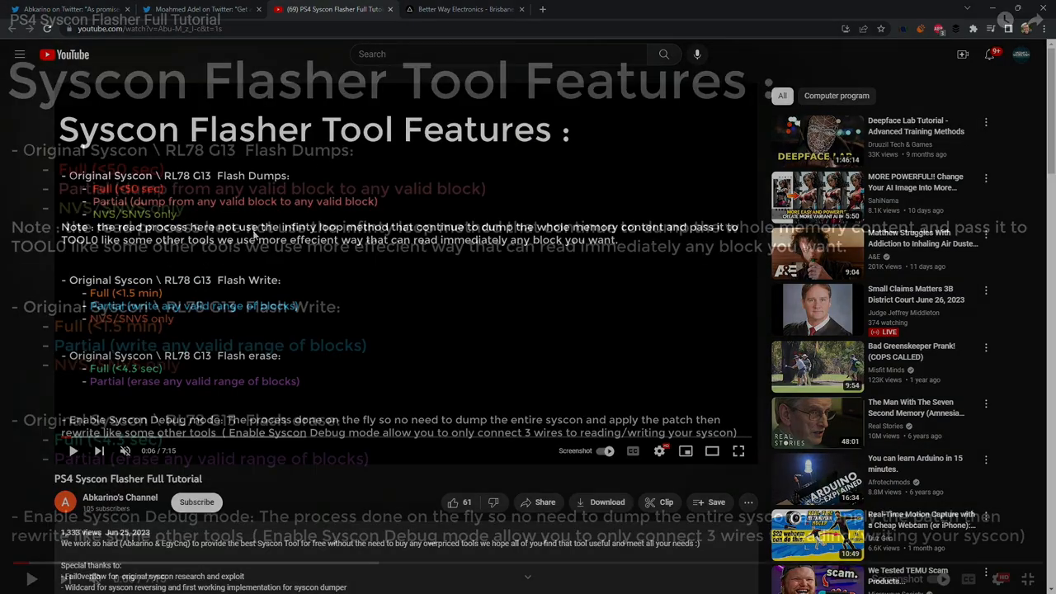
Step: Start the tutorial video and let it run to the PS4_Sys folder with PS4SysconFlasher.hex
left_click(738, 451)
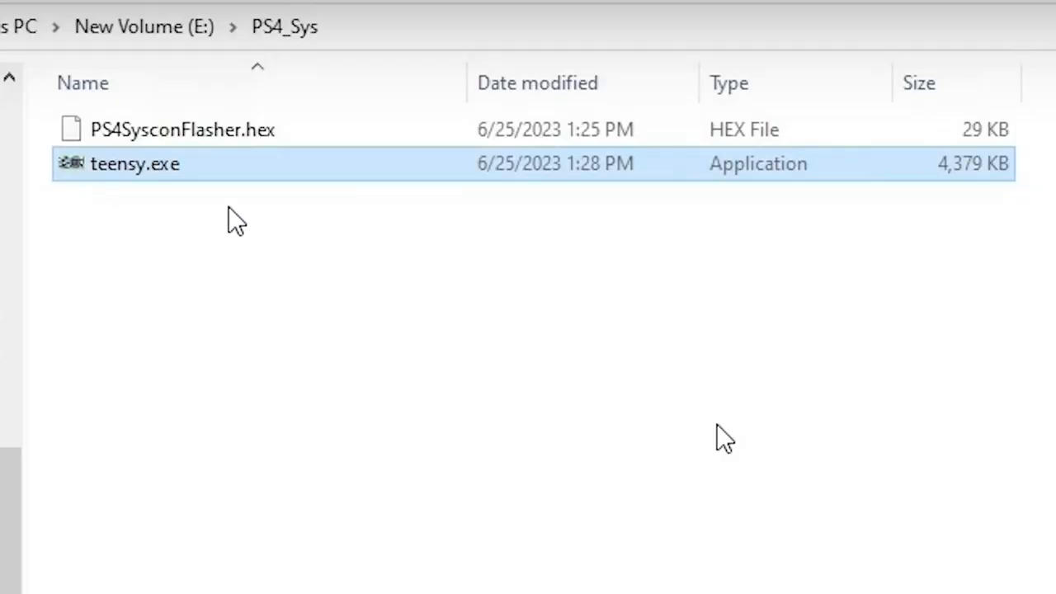
mouse_move(129, 185)
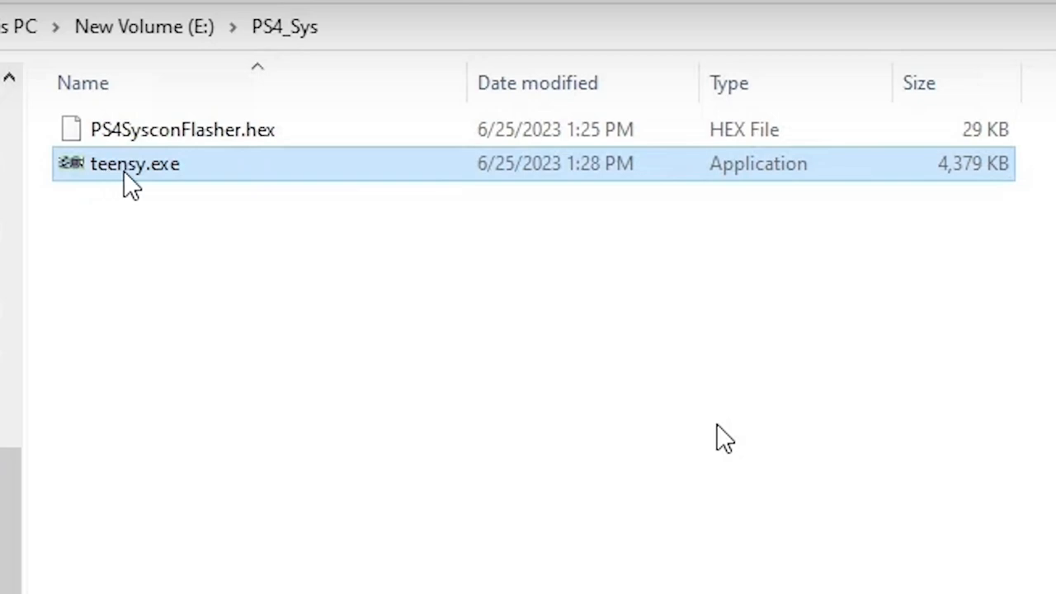
mouse_move(188, 183)
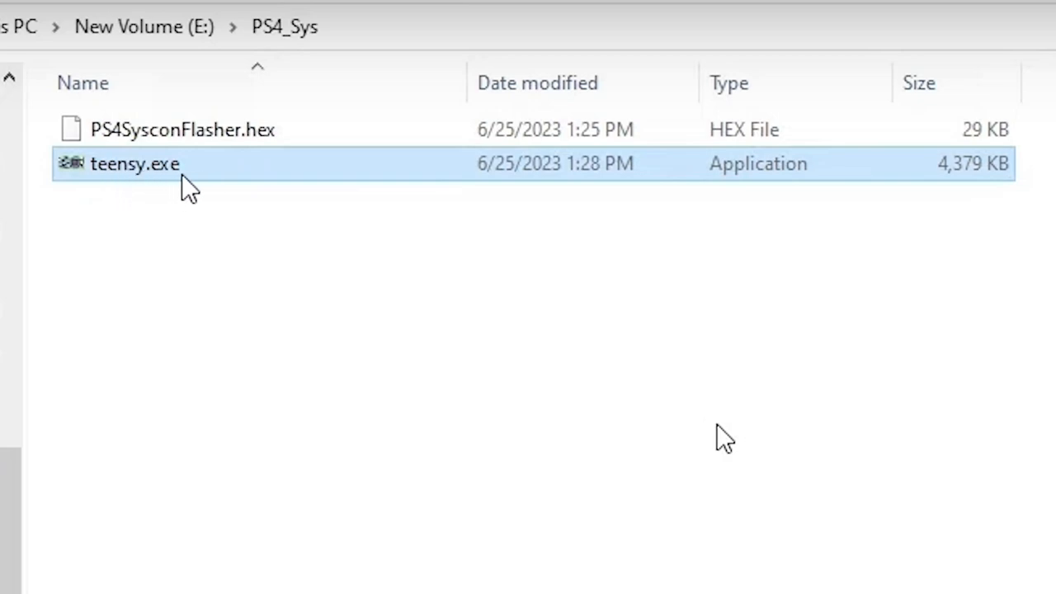
mouse_move(228, 135)
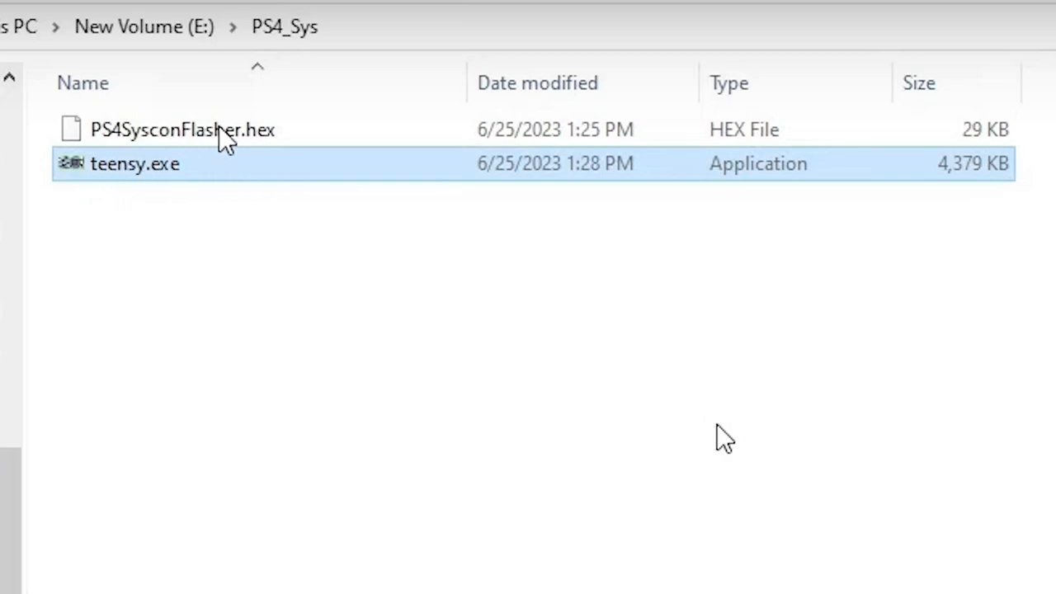
mouse_move(254, 180)
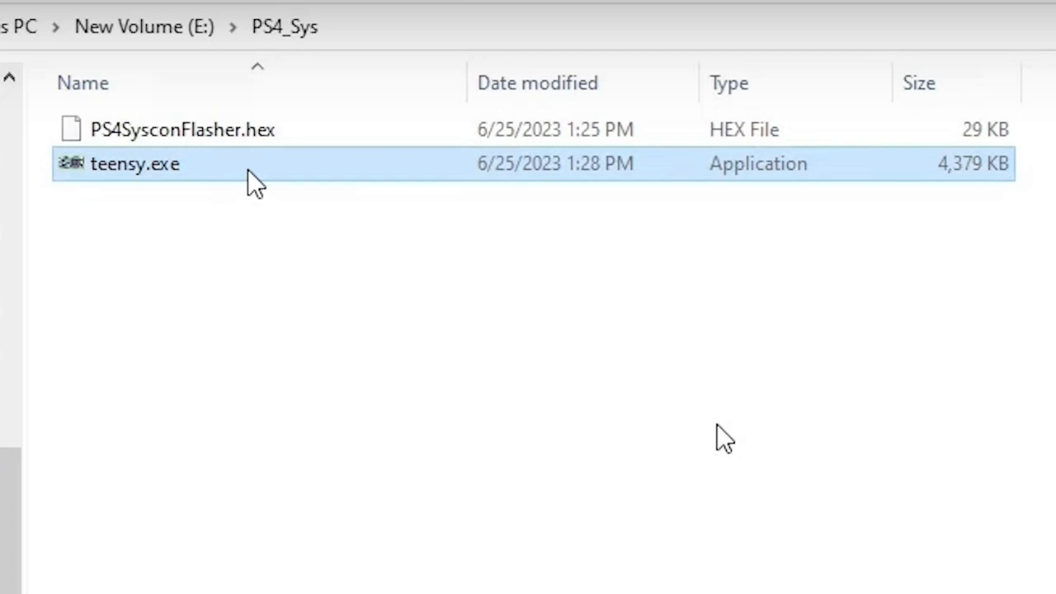
Step: Launch teensy.exe and load PS4SysconFlasher.hex into the Teensy loader
double_click(132, 164)
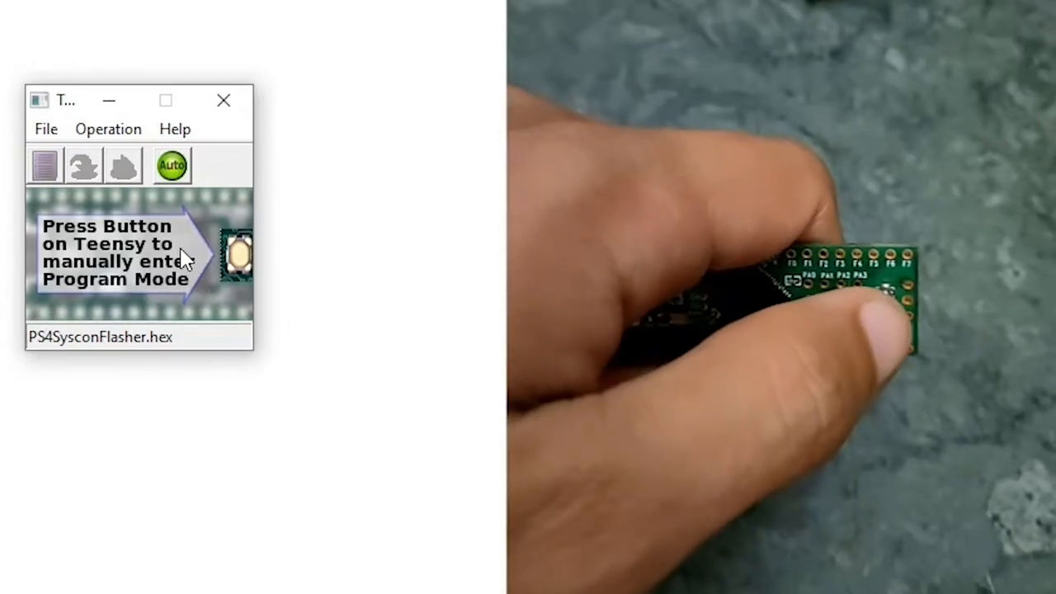
left_click(234, 254)
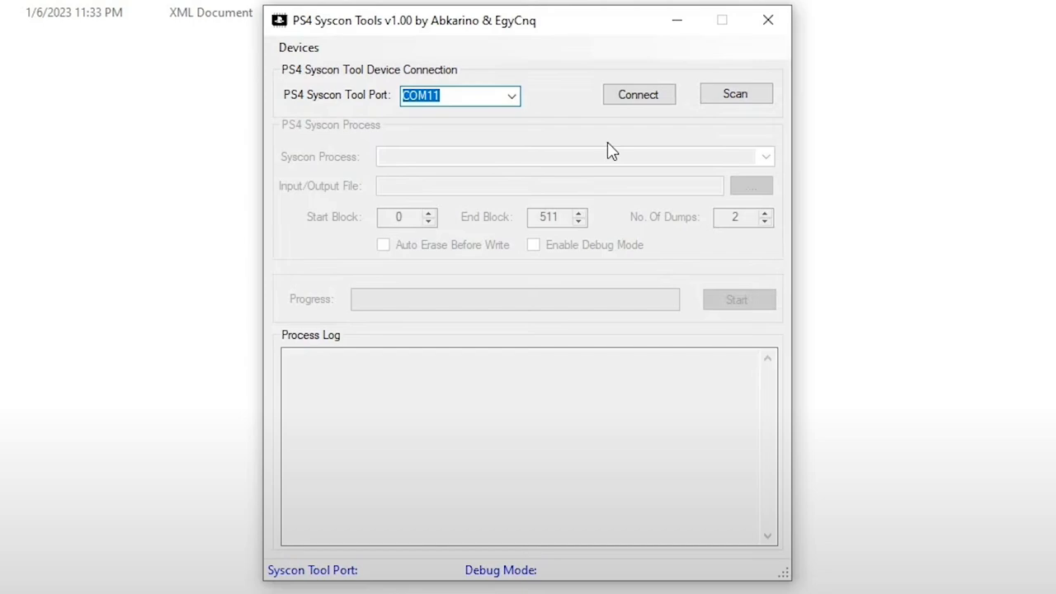
mouse_move(357, 108)
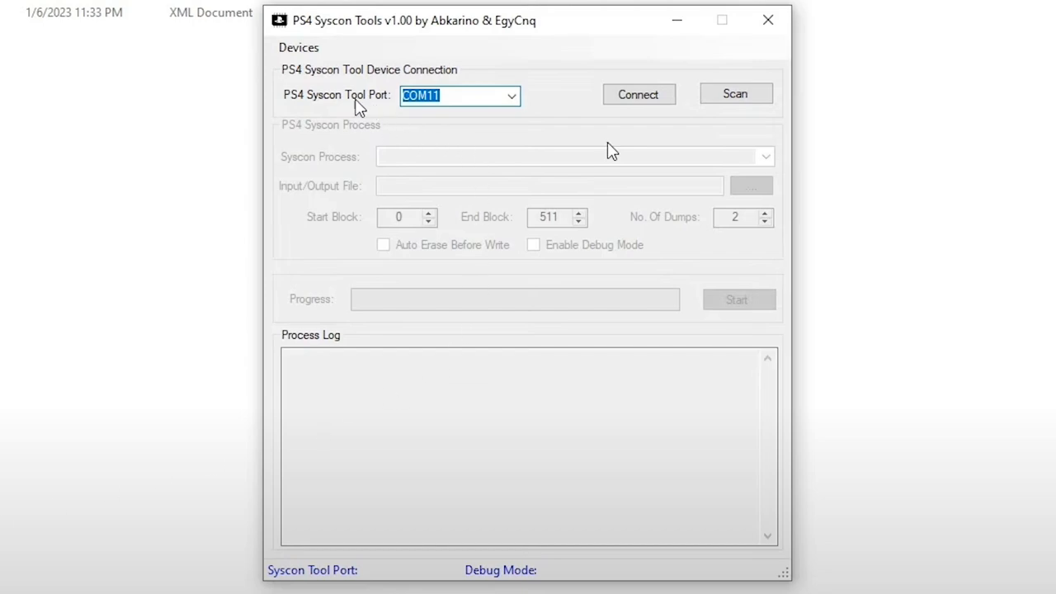
mouse_move(502, 113)
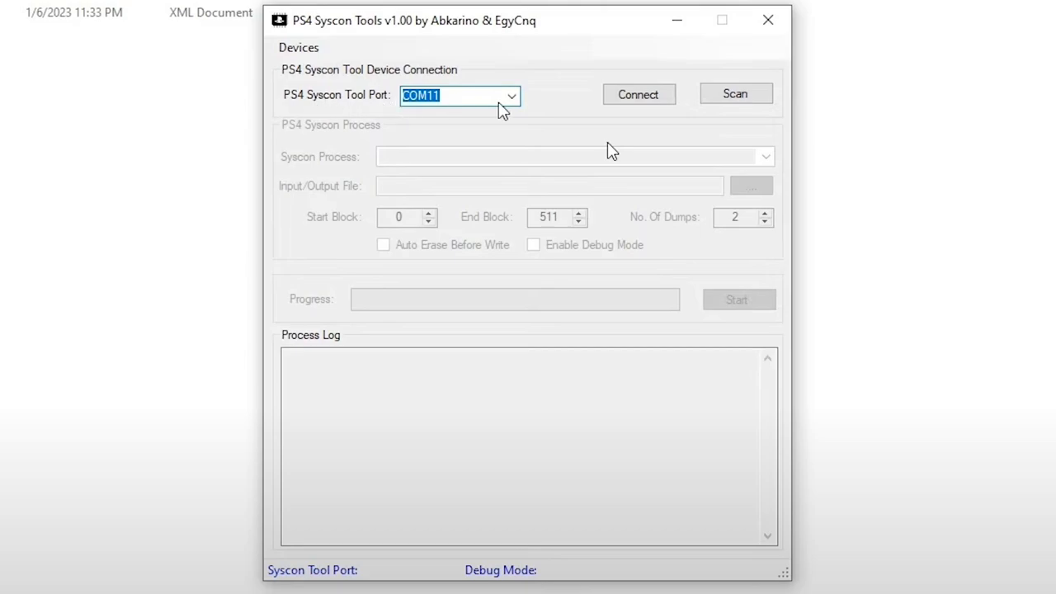
Step: Connect PS4 Syscon Tools on COM11 and show the Syscon Process operation list
left_click(637, 95)
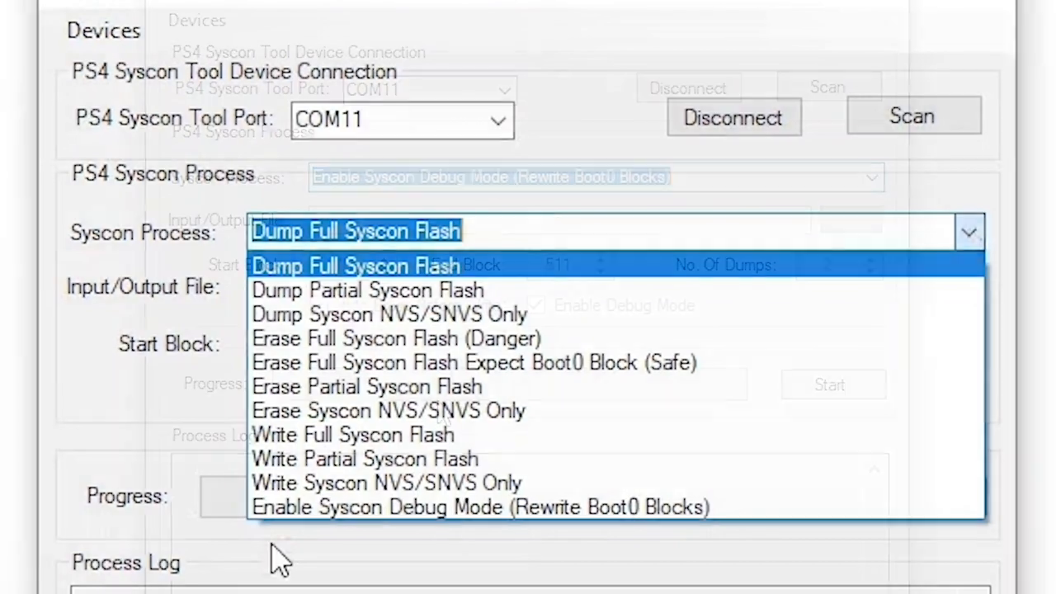
left_click(480, 508)
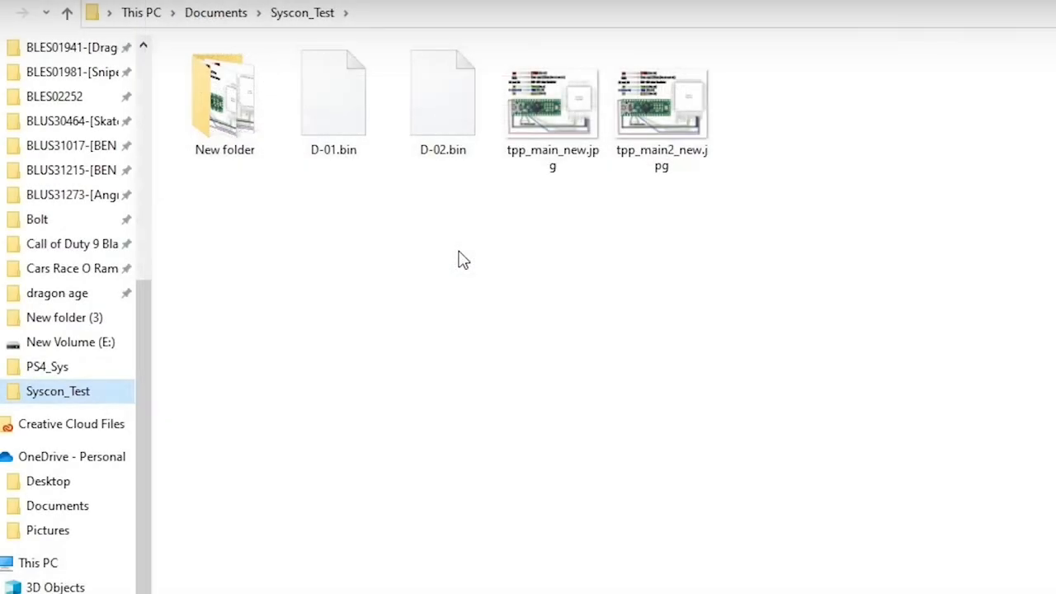
mouse_move(326, 126)
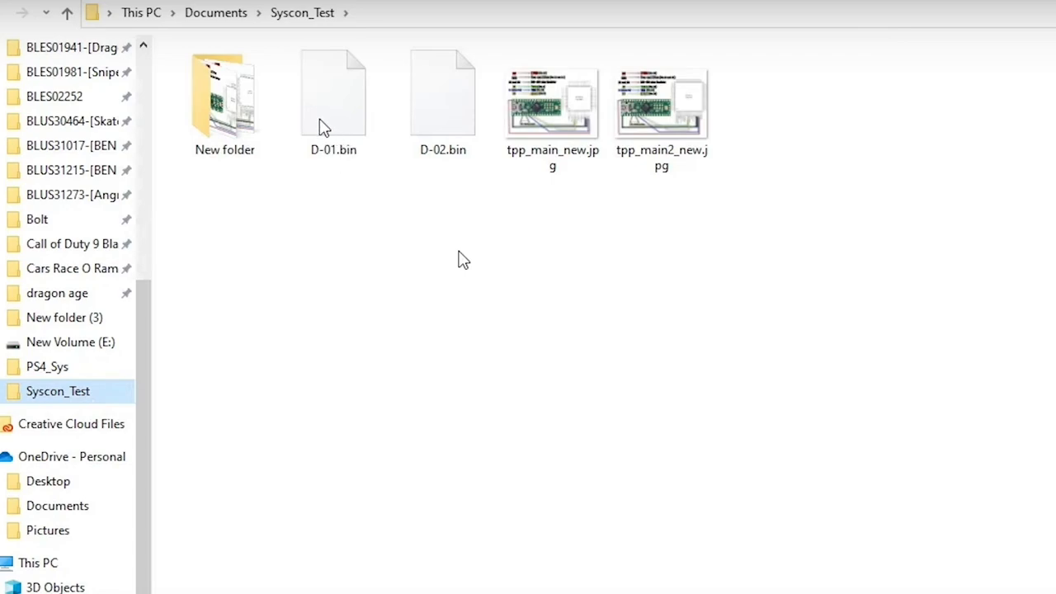
mouse_move(397, 114)
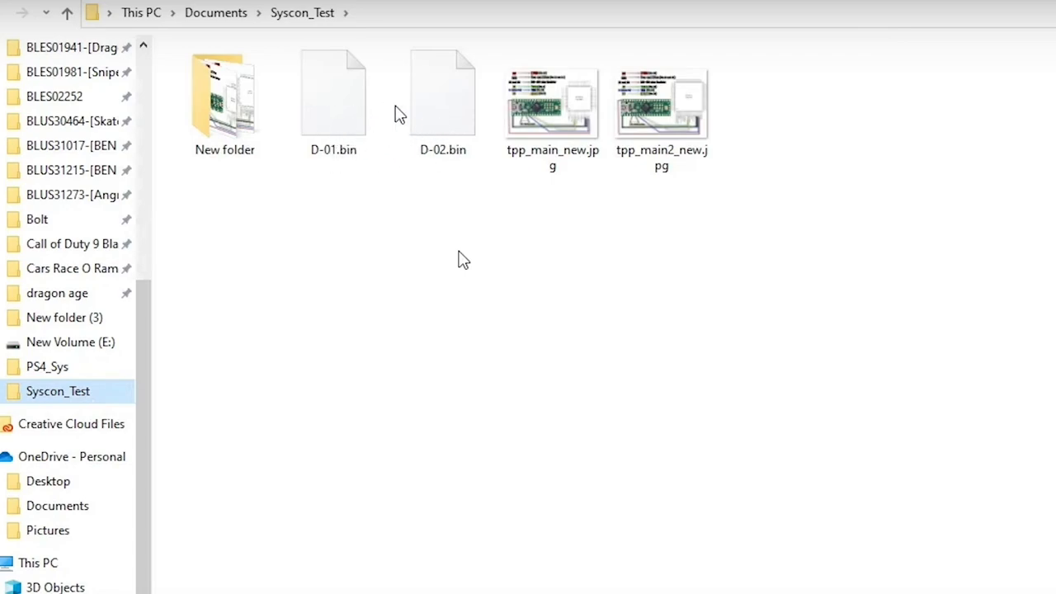
mouse_move(313, 152)
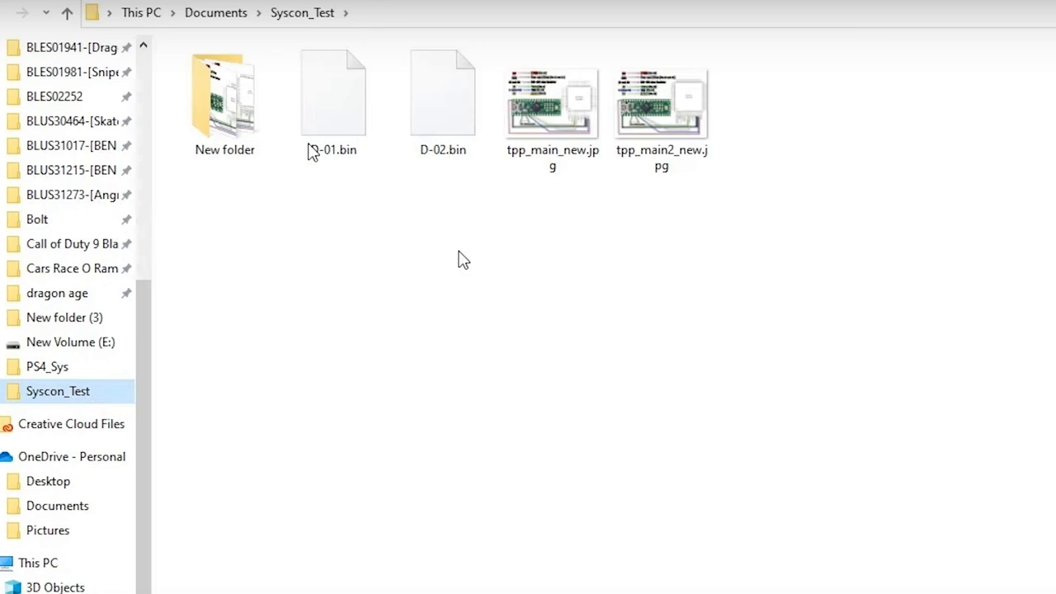
mouse_move(350, 175)
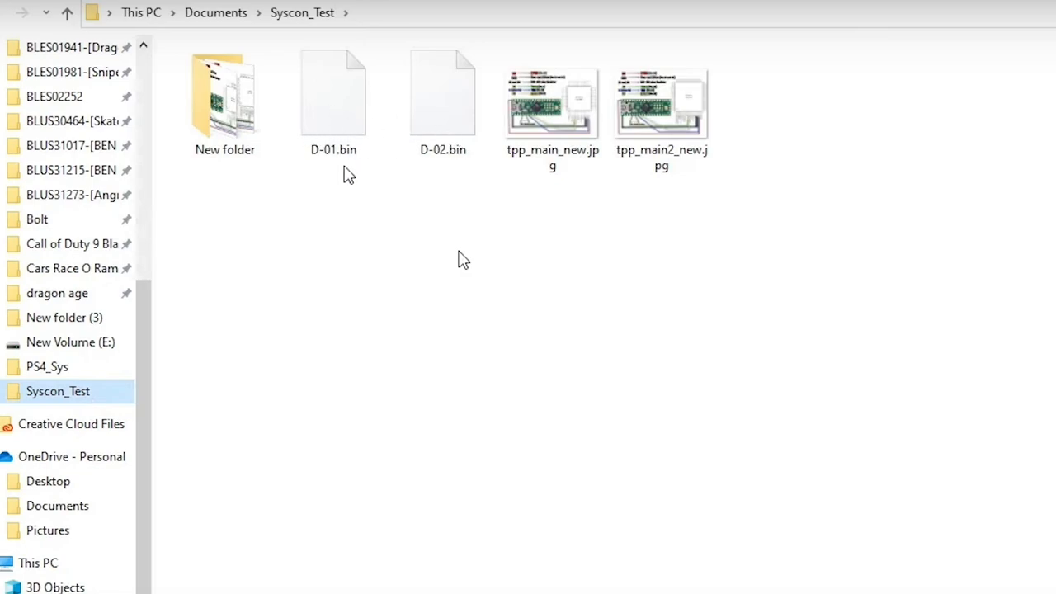
mouse_move(376, 126)
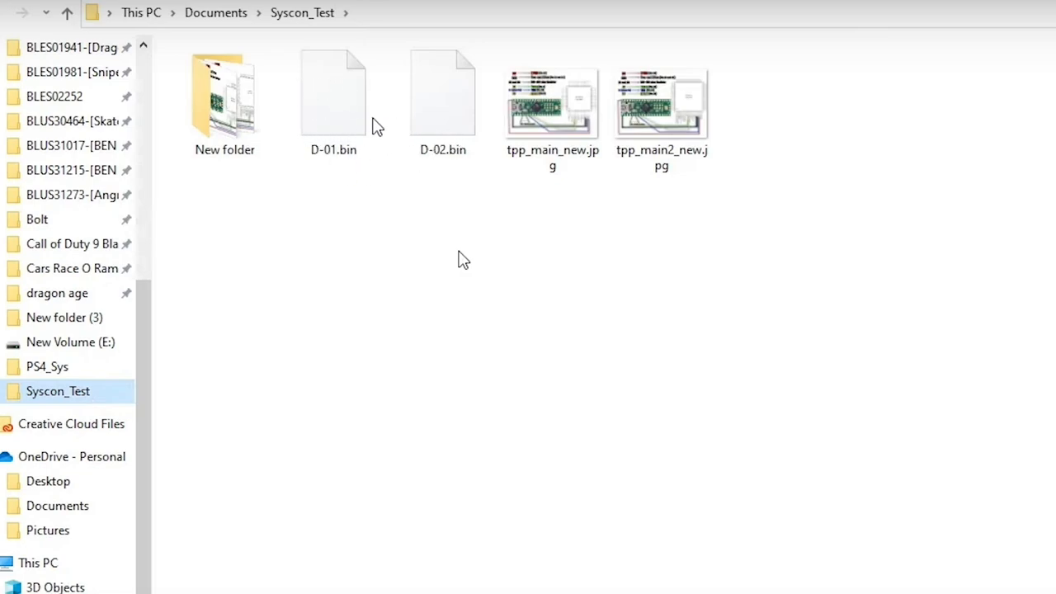
mouse_move(350, 168)
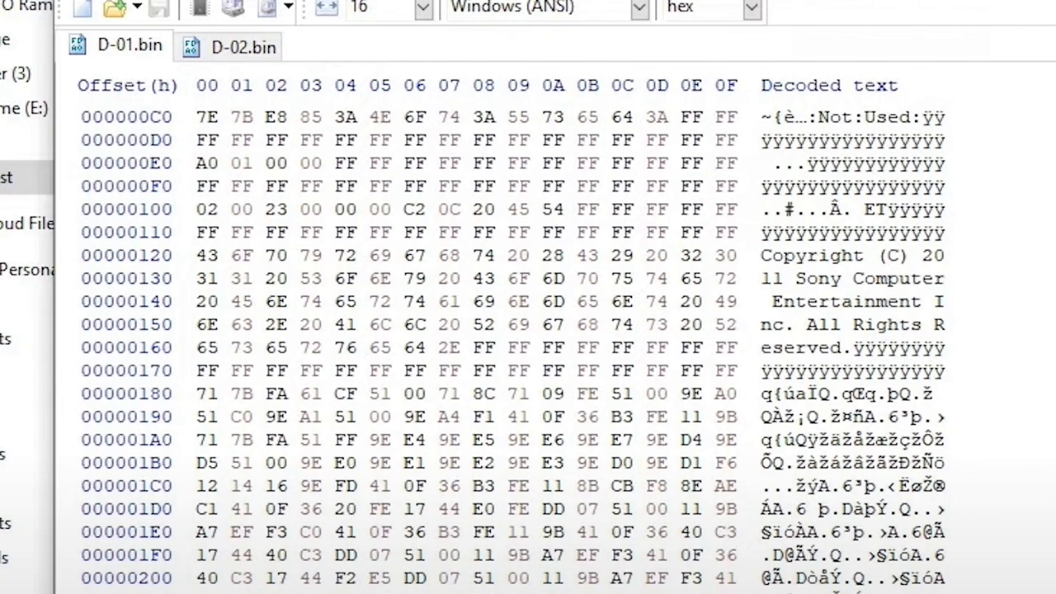
mouse_move(996, 323)
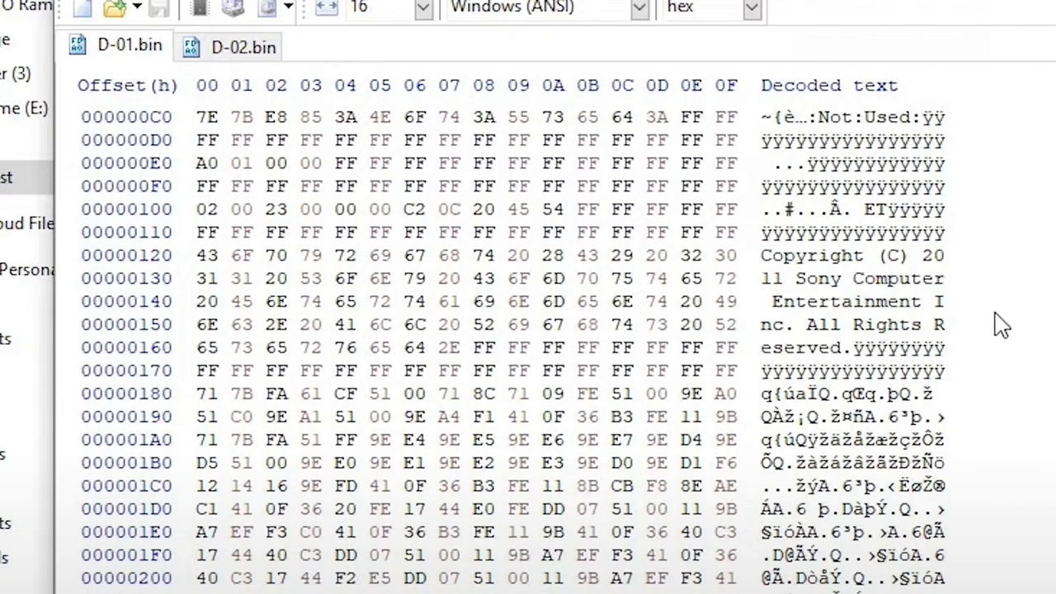
mouse_move(916, 317)
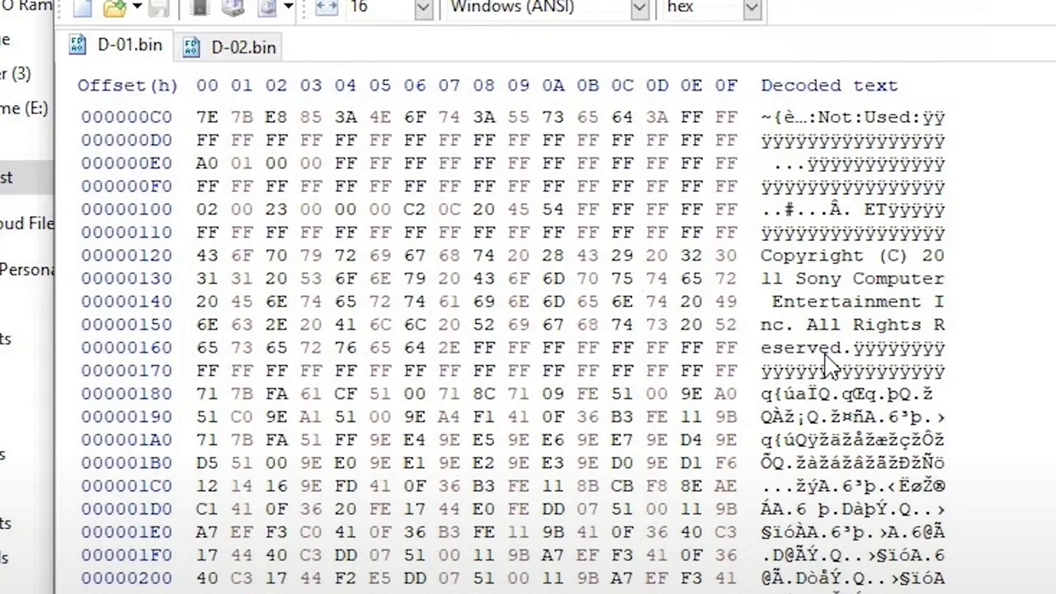
mouse_move(827, 362)
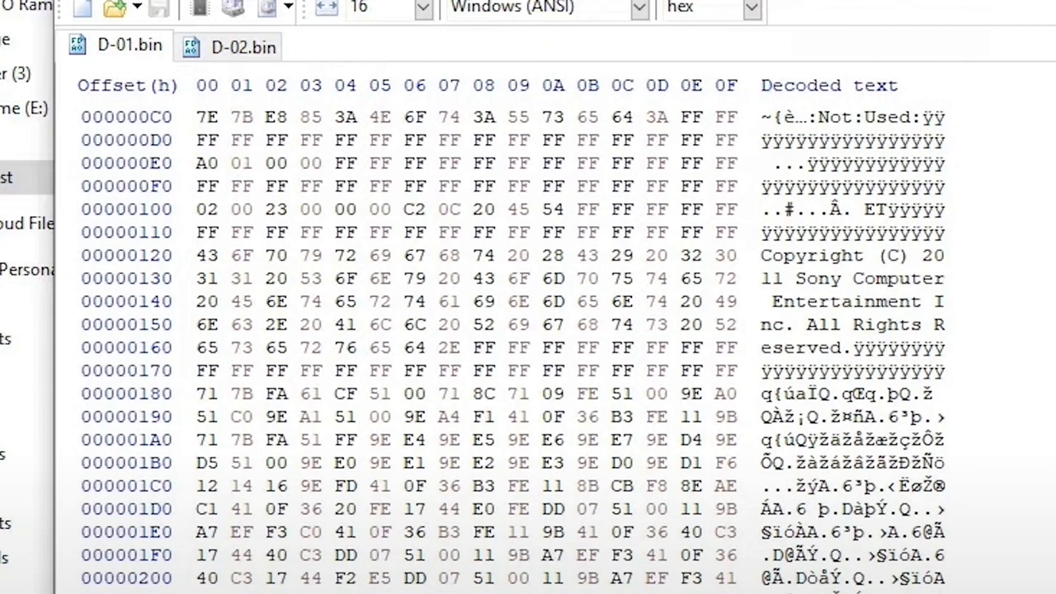
mouse_move(911, 450)
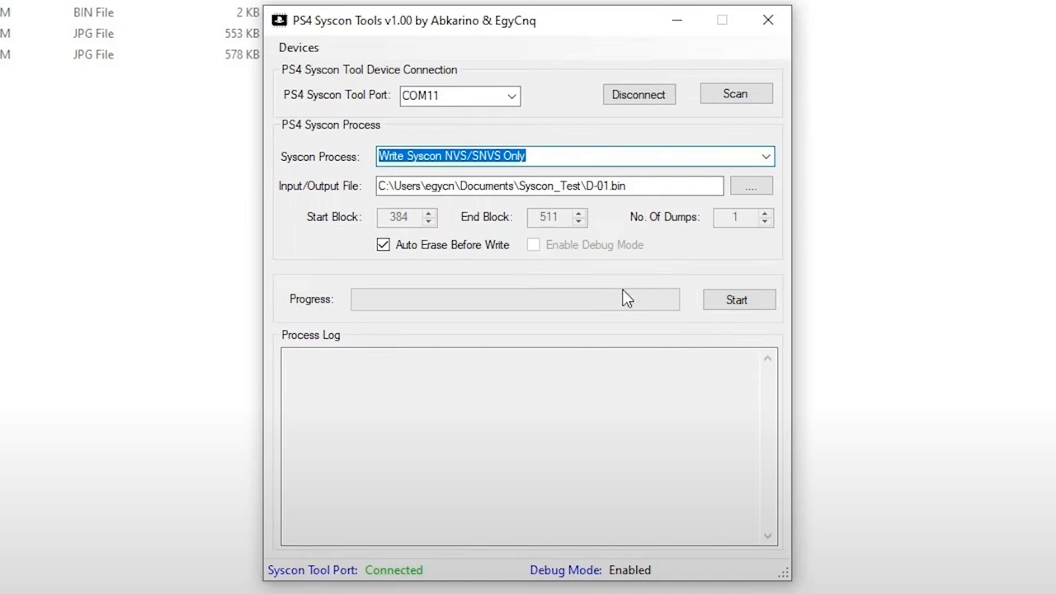
Step: Start writing D-01.bin's NVS/SNVS blocks to the syscon until the log reports success
left_click(739, 300)
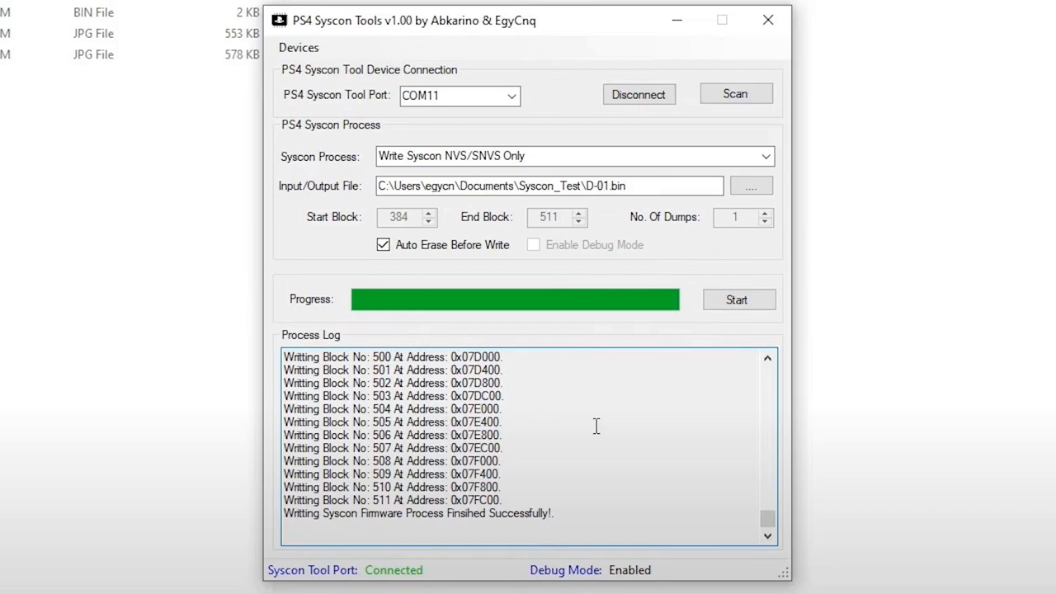